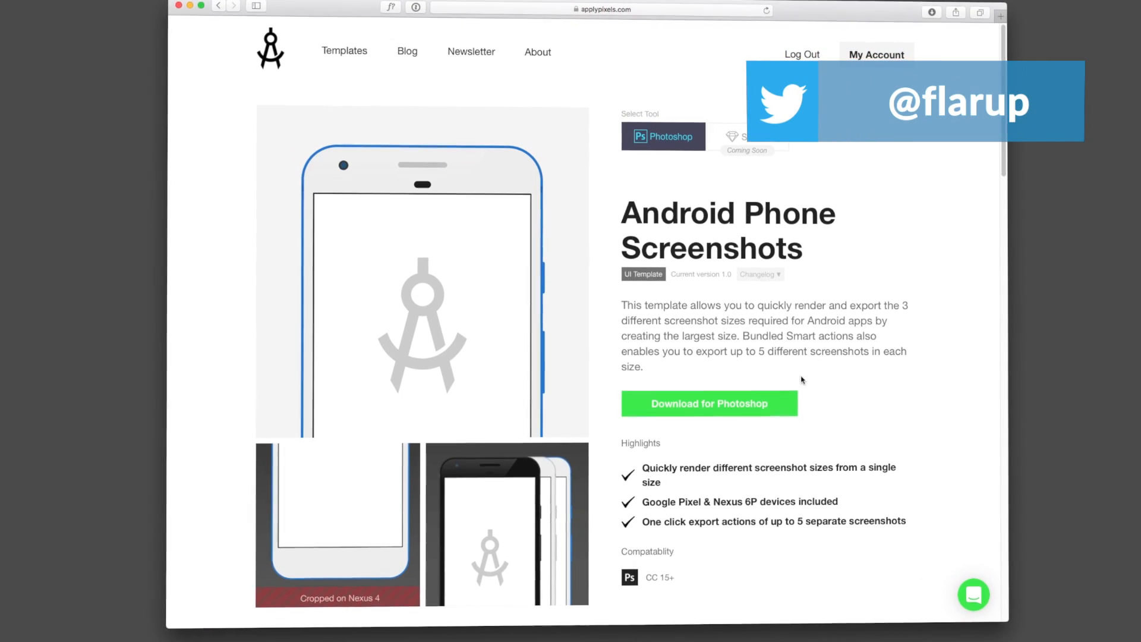
- Download the Android Phone Screenshot Template for Photoshop from the web page
scroll(down, 3)
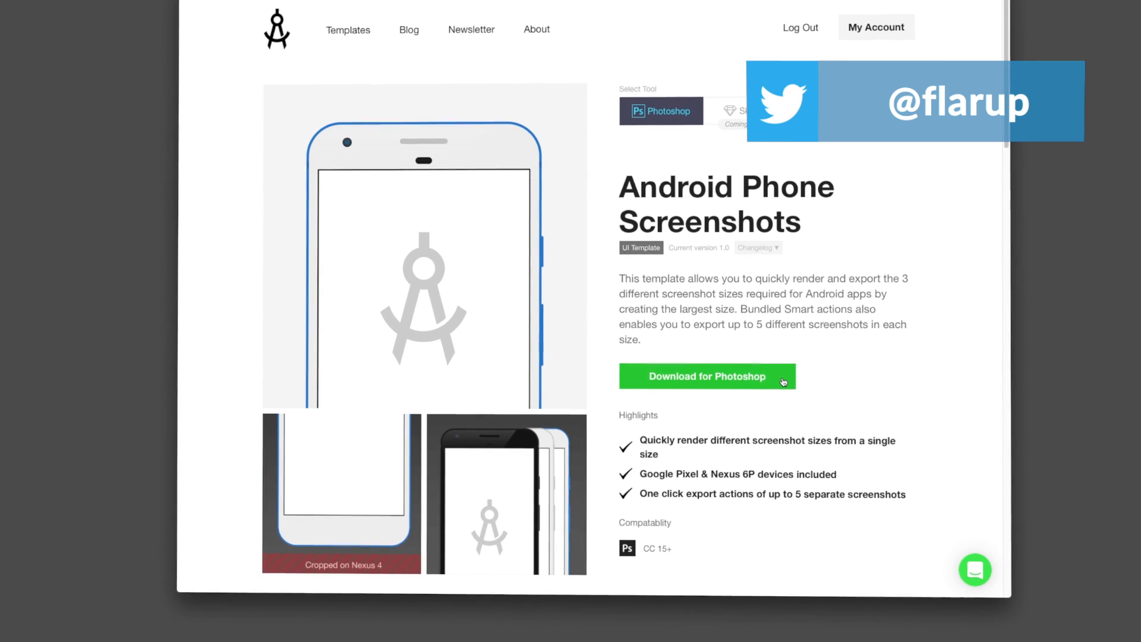
scroll(down, 3)
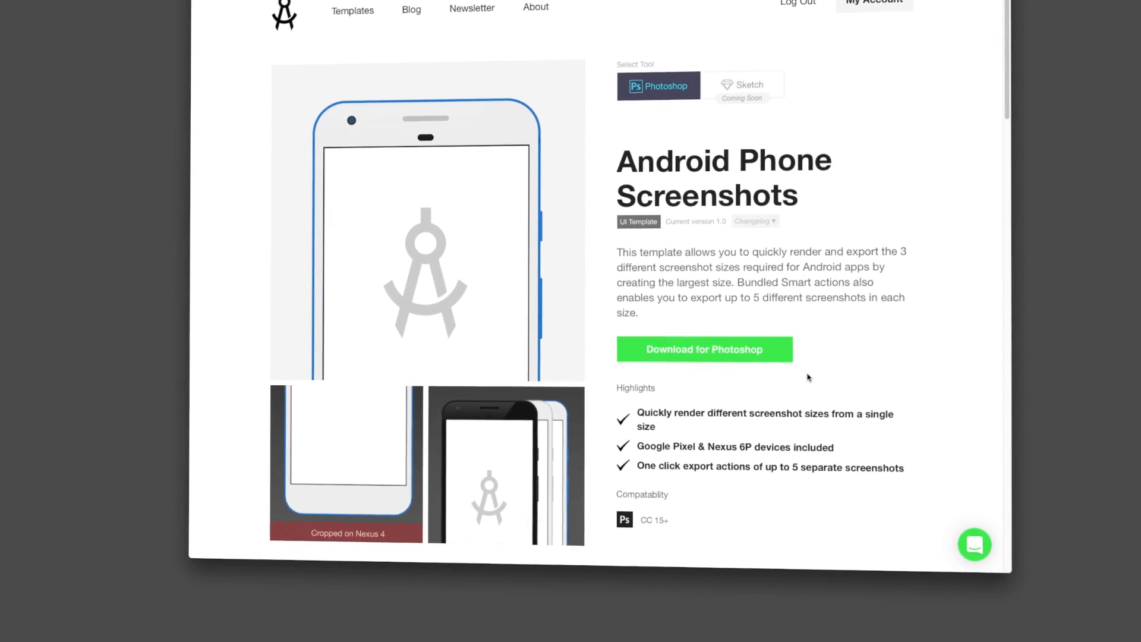
click(703, 350)
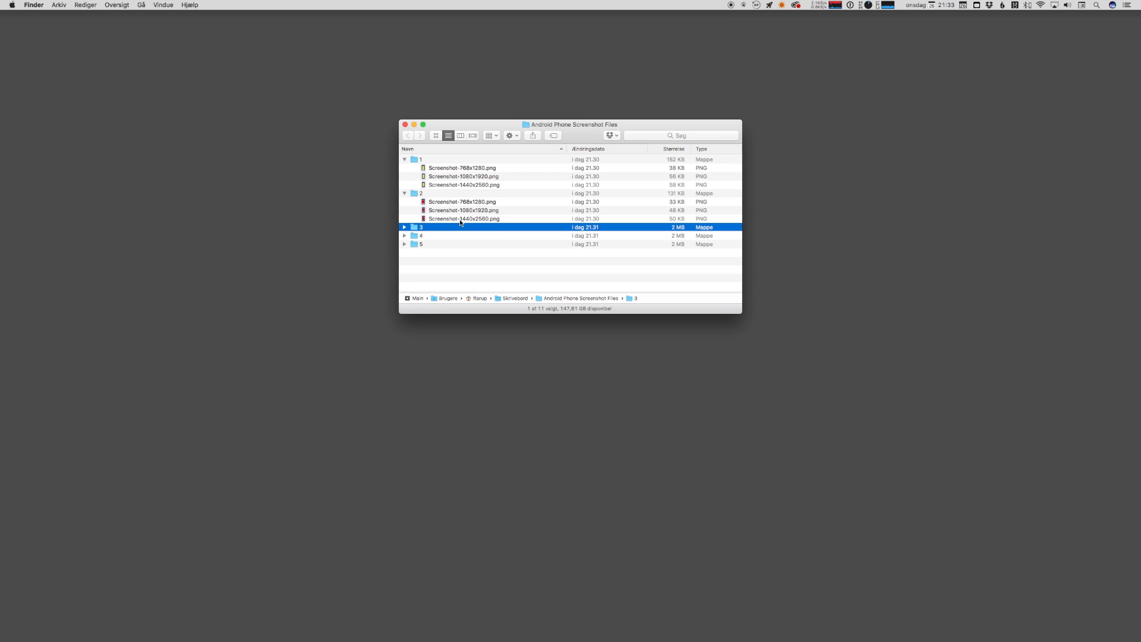
- Reveal folder 3 of the exported screenshot files and its PNG sizes in Finder
click(404, 227)
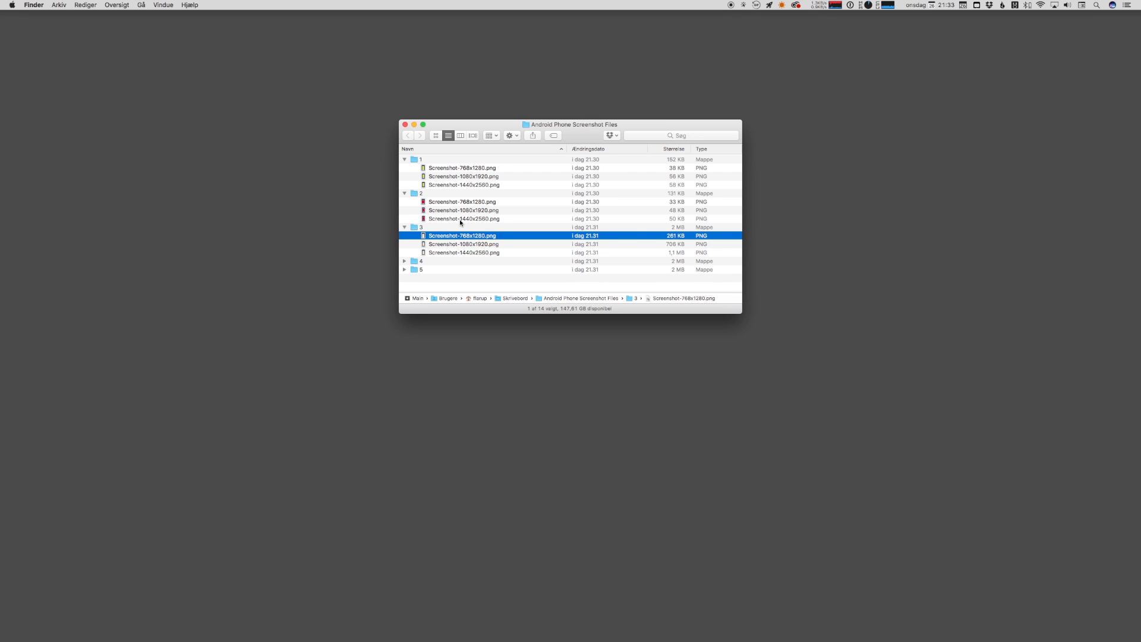
key(space)
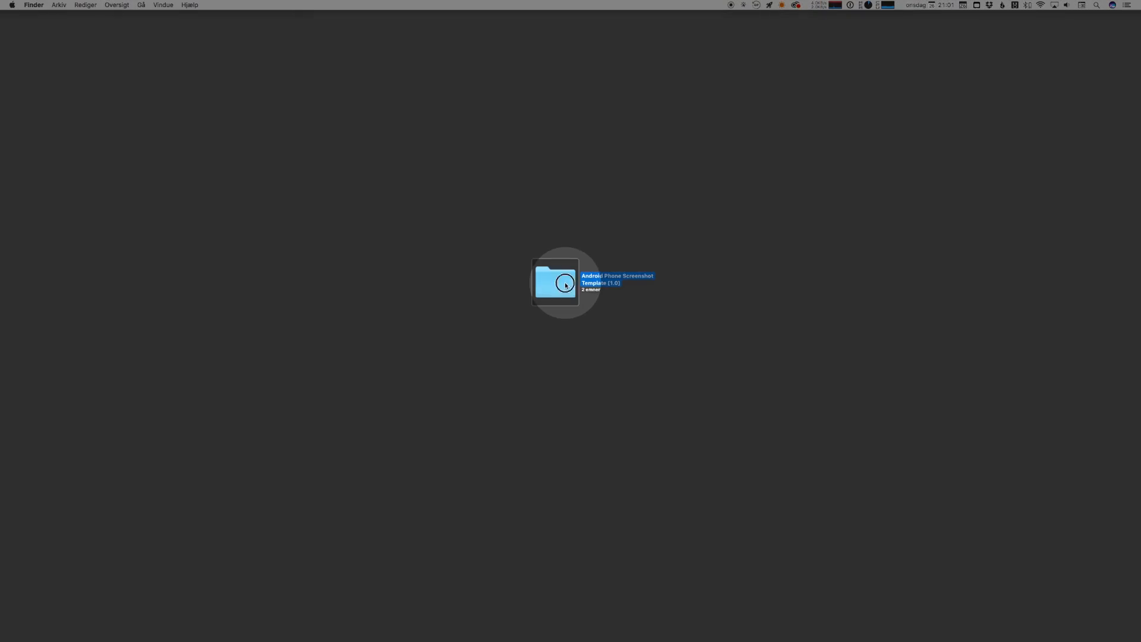
- Show the Android Phone Screenshot Template (1.0) folder with its PSD and ATN files
double_click(555, 283)
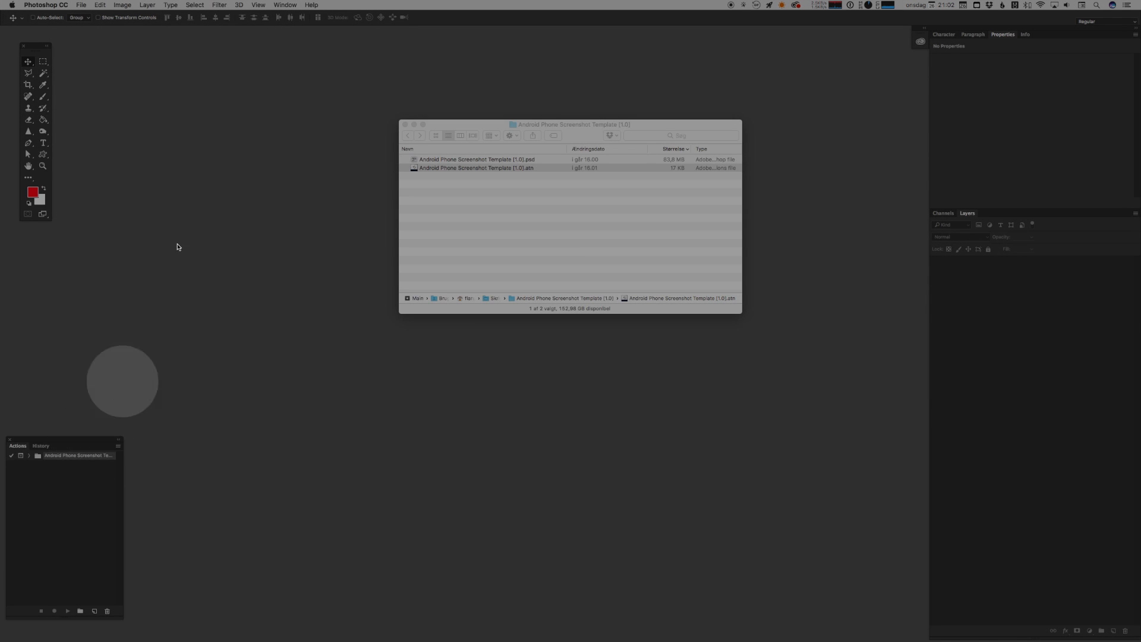
click(284, 5)
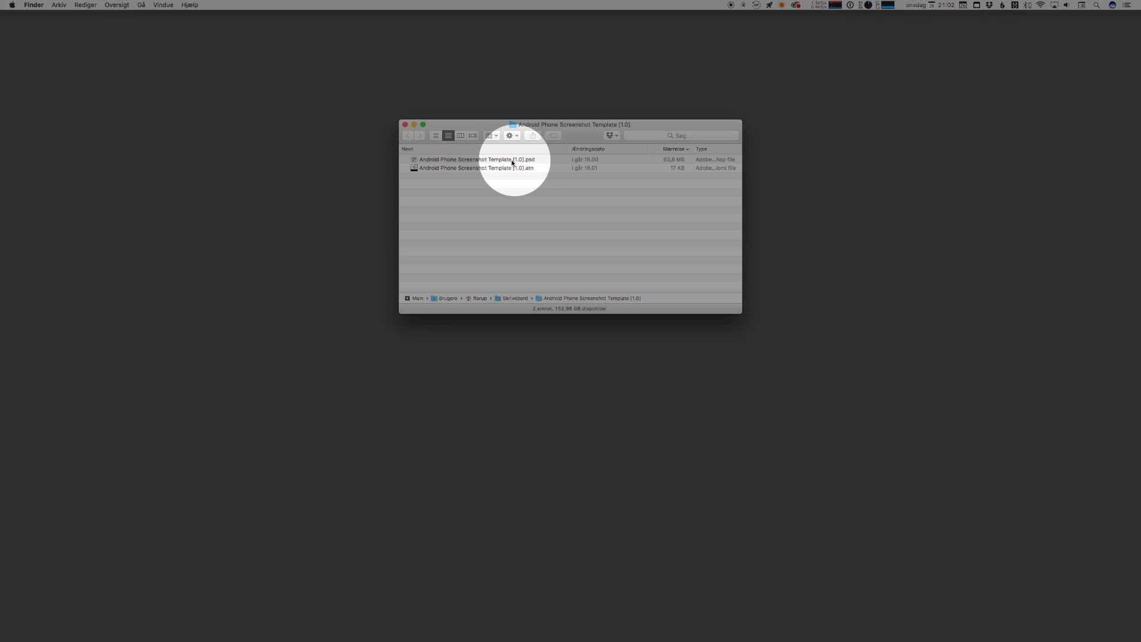
- Load the Android phone screenshot template PSD into Photoshop
double_click(476, 159)
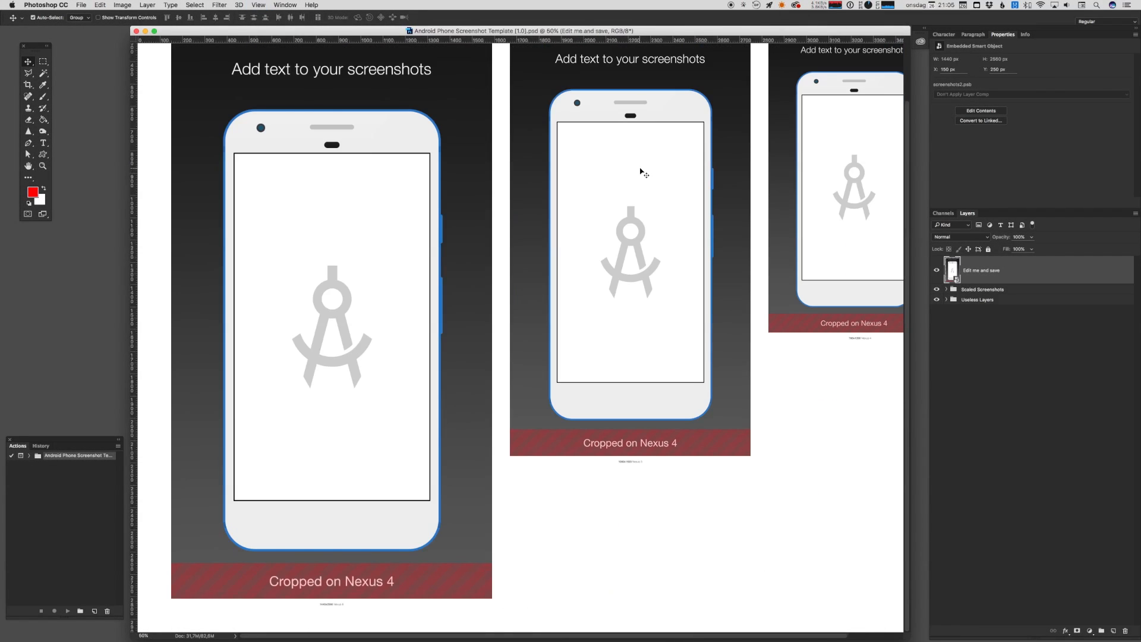
click(374, 284)
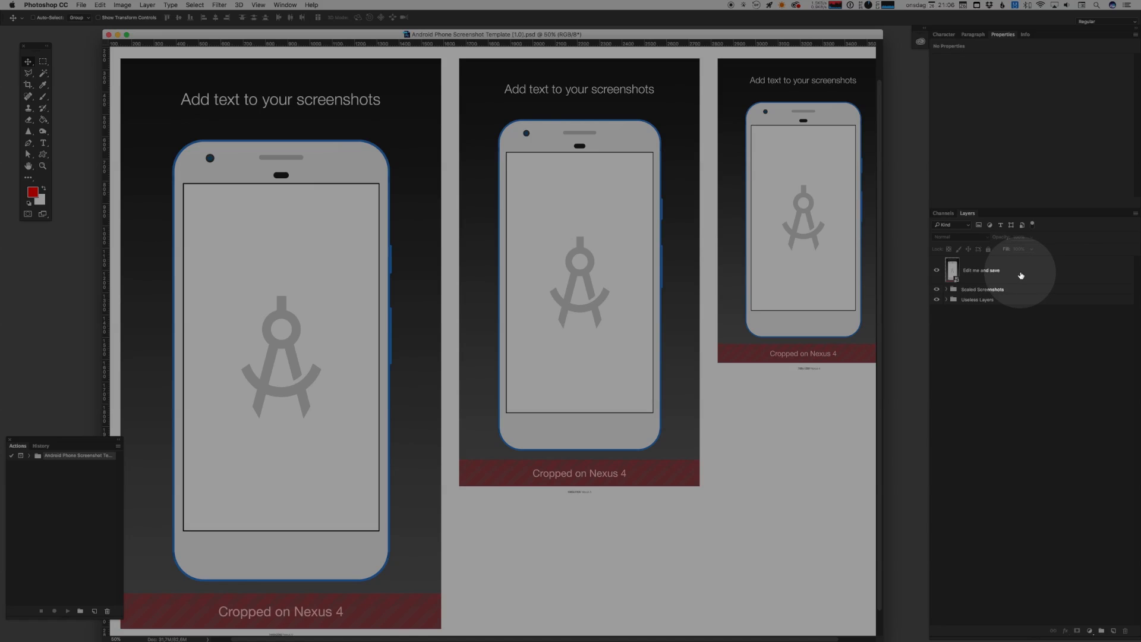
- Edit the contents of the 'Edit me and save' smart object layer
click(981, 270)
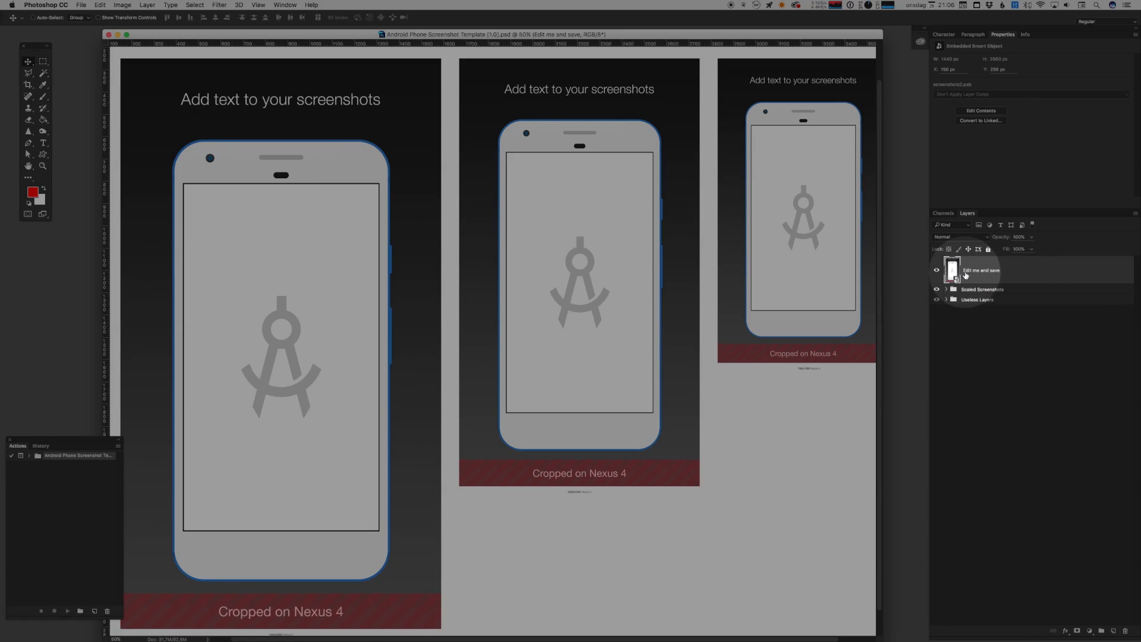
right_click(975, 270)
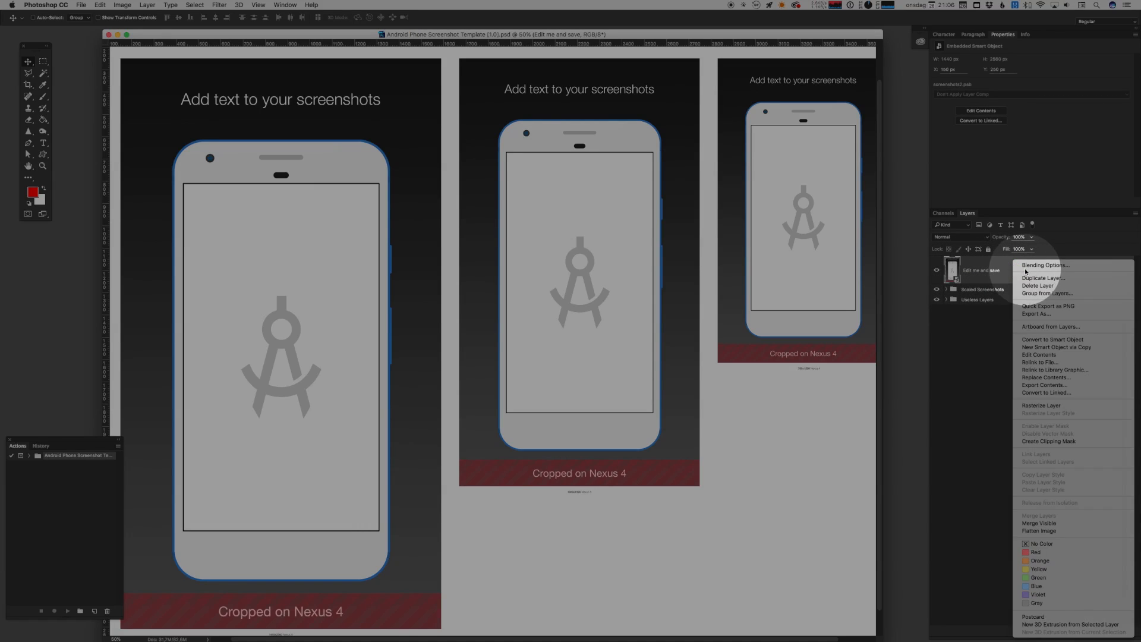
mouse_move(1039, 355)
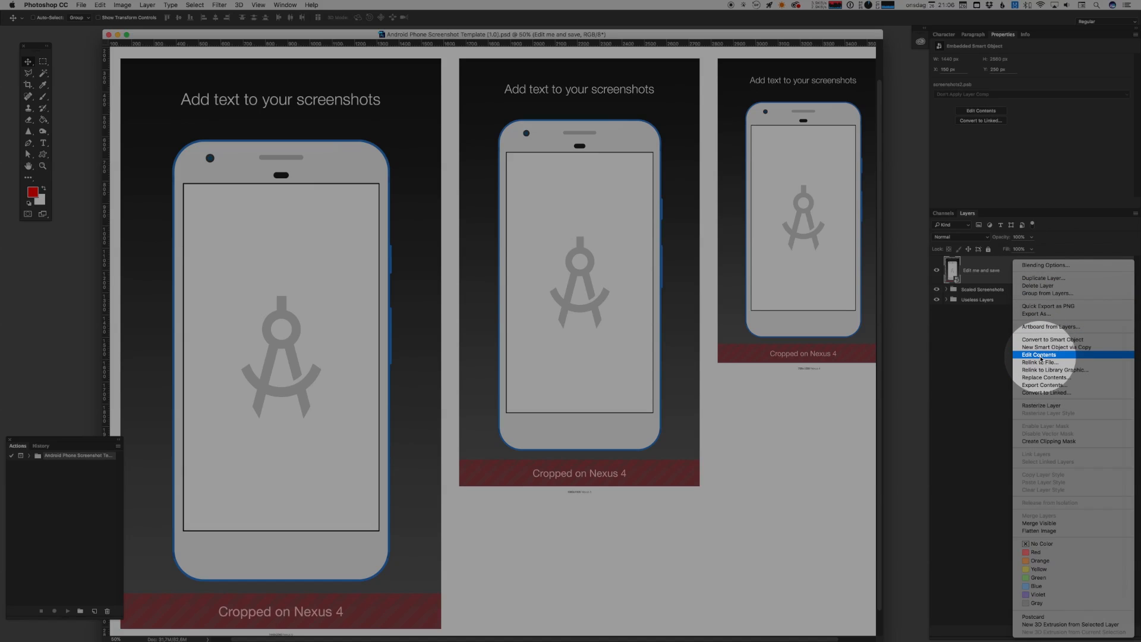
click(1039, 355)
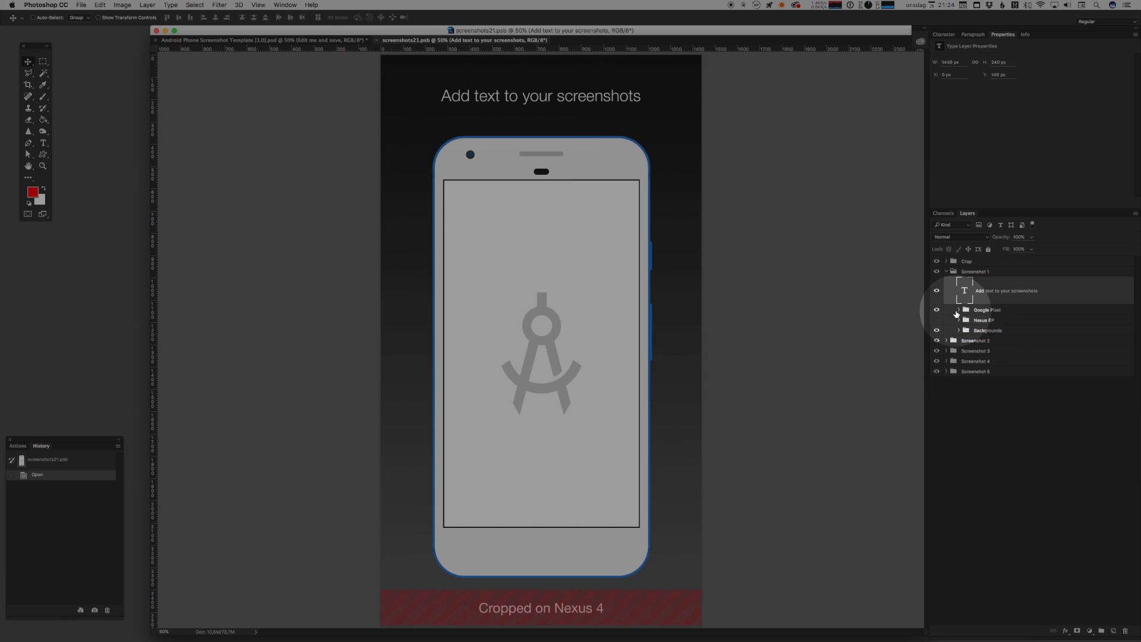
- Show the black Google Pixel for Screenshot 1 and edit its 'Place your Screenshot here' contents
click(955, 309)
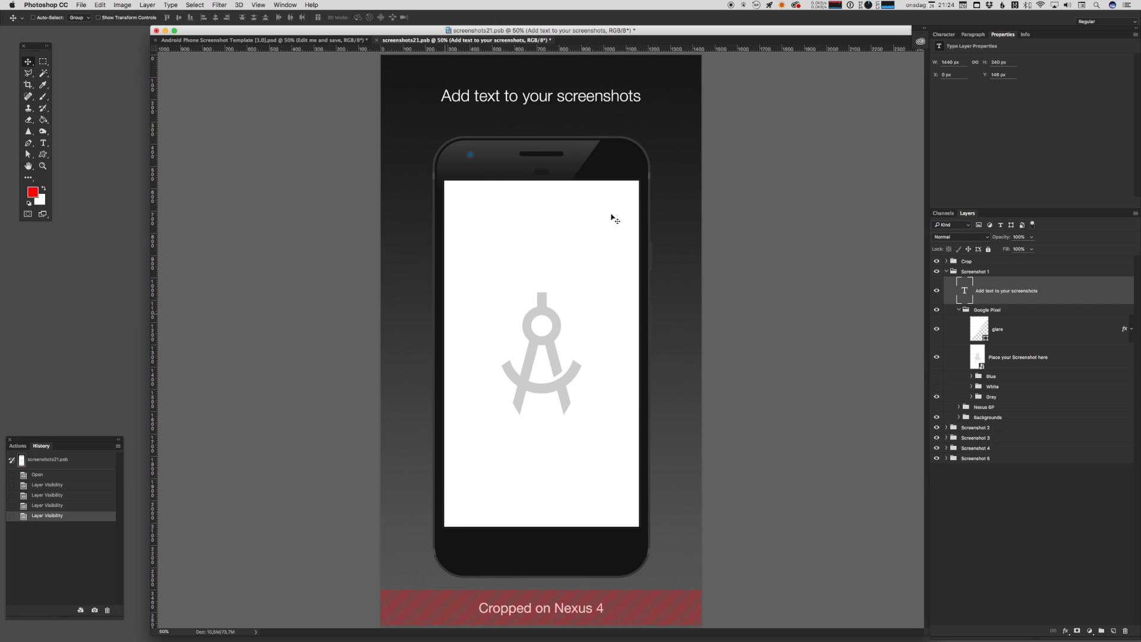
mouse_move(712, 71)
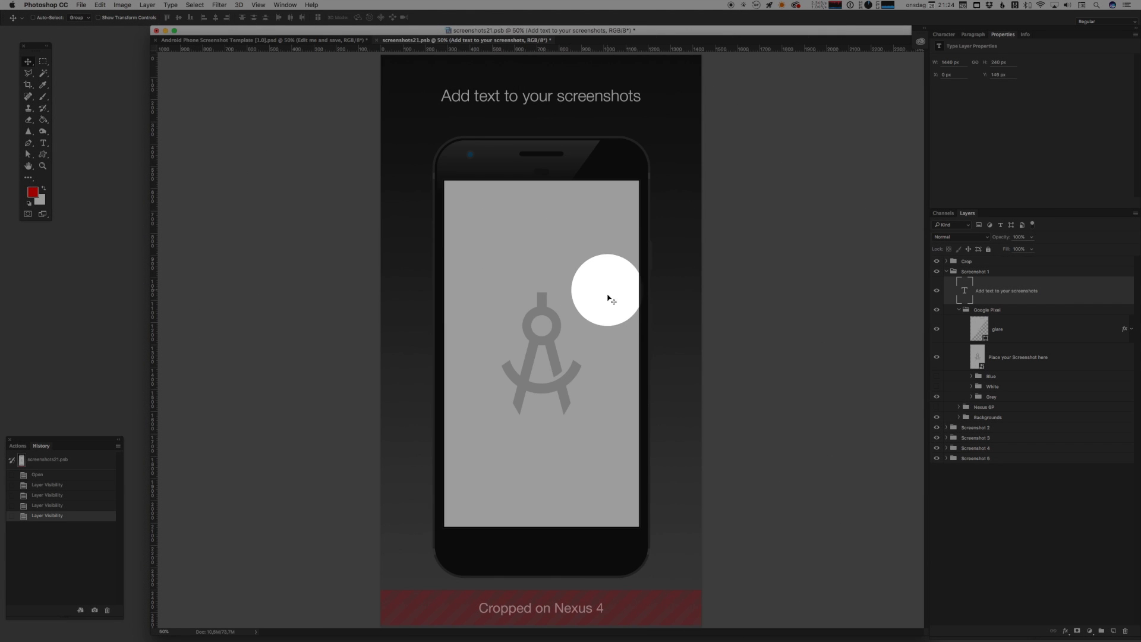
drag(608, 288, 591, 271)
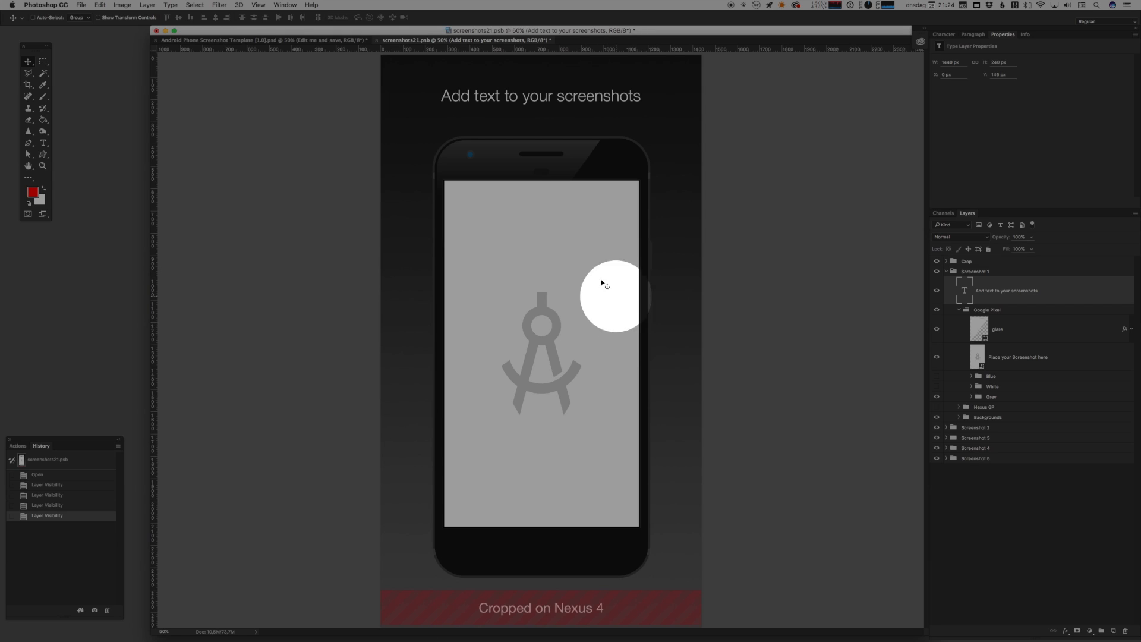
drag(613, 295, 571, 231)
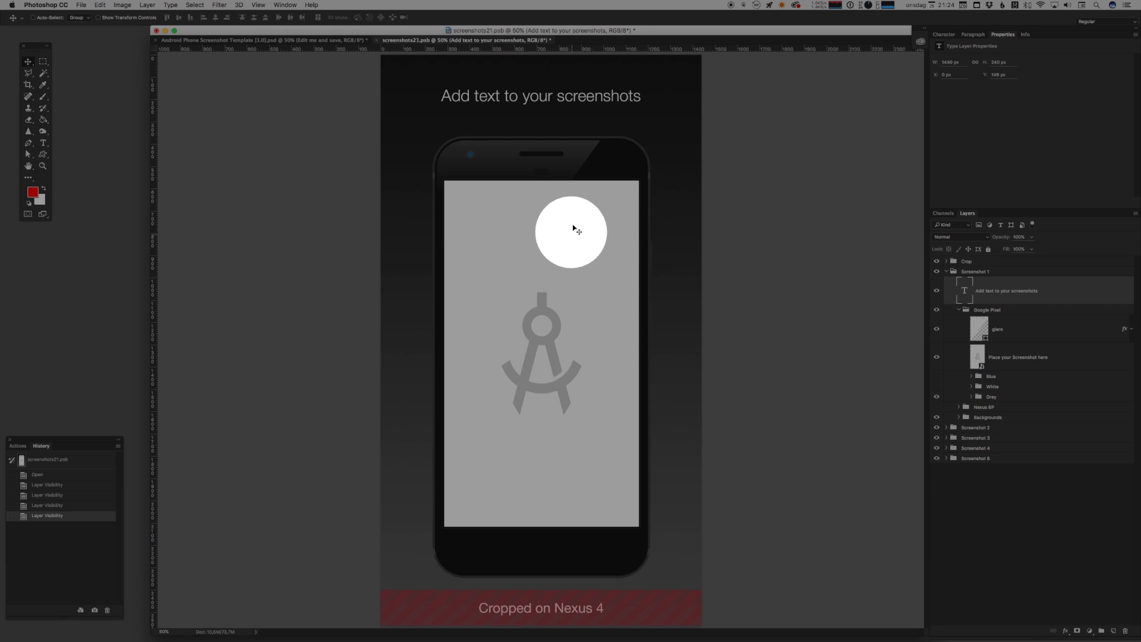
drag(575, 232, 559, 223)
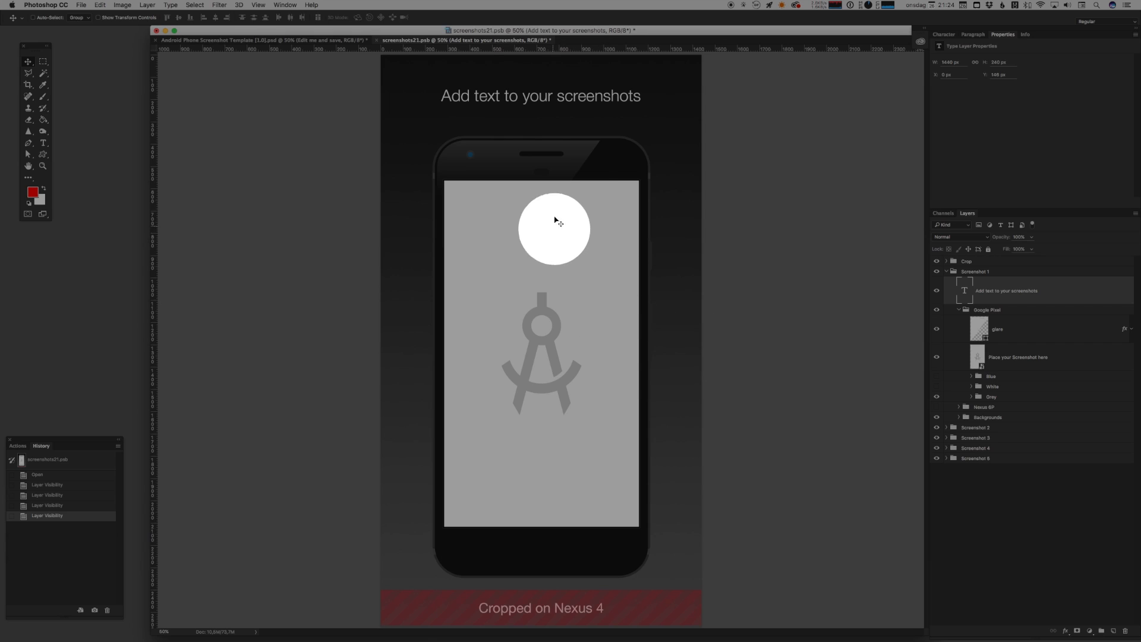
drag(553, 228, 621, 251)
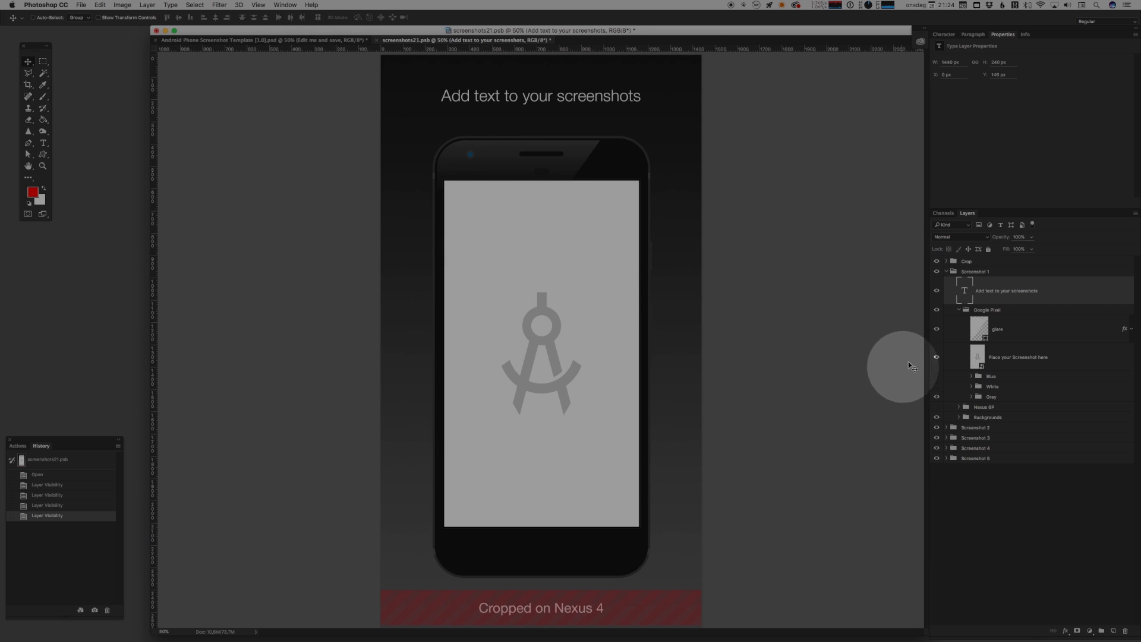
mouse_move(1095, 377)
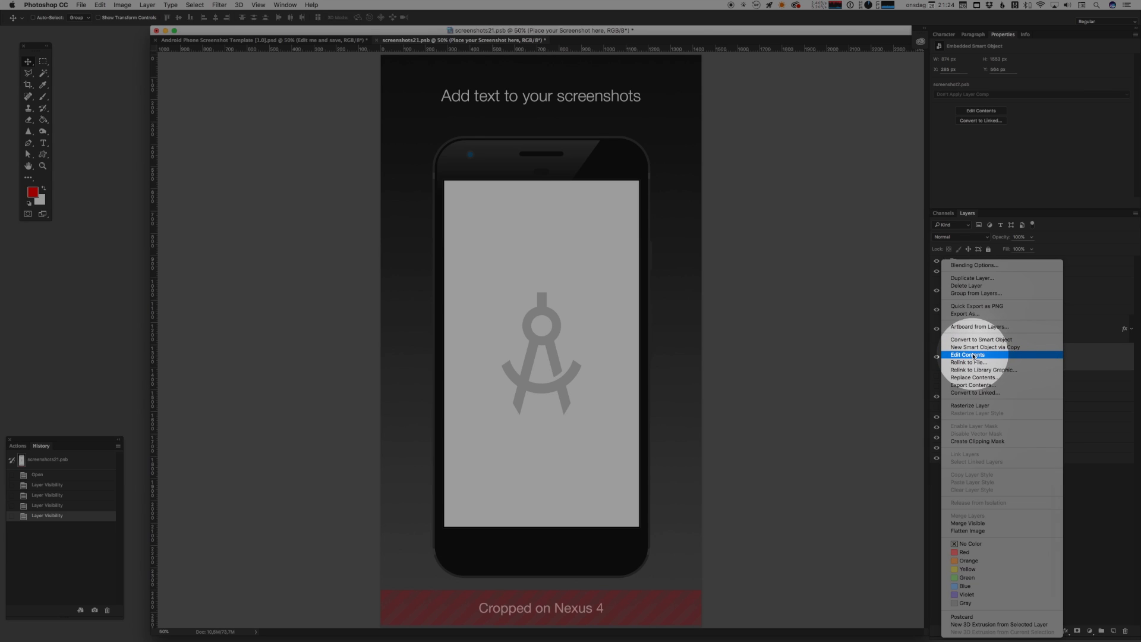
click(967, 356)
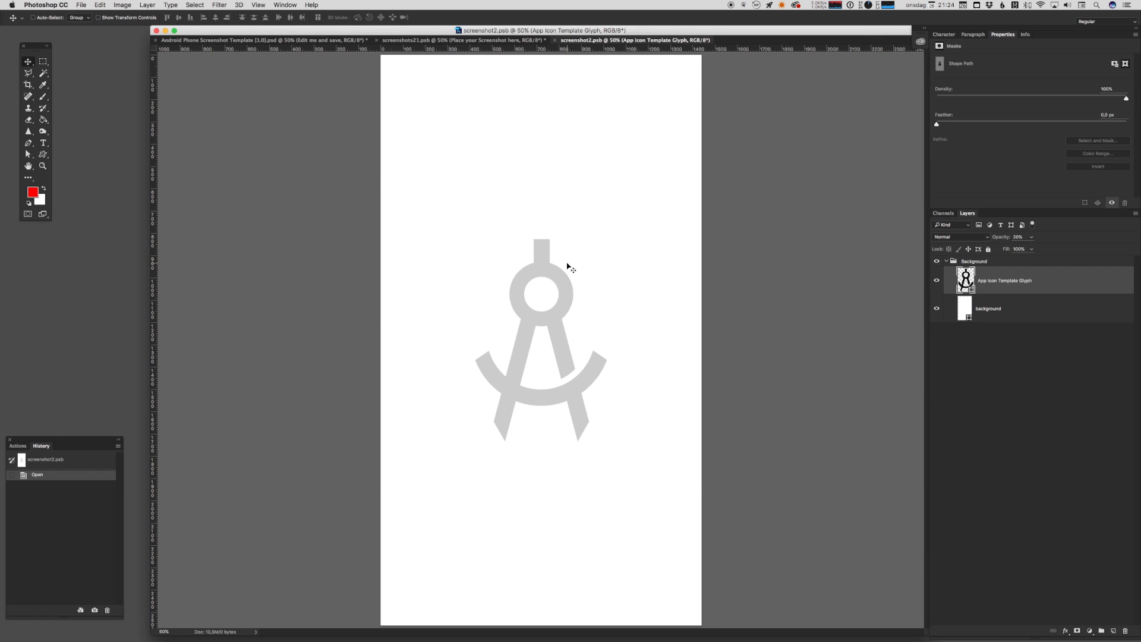
mouse_move(681, 255)
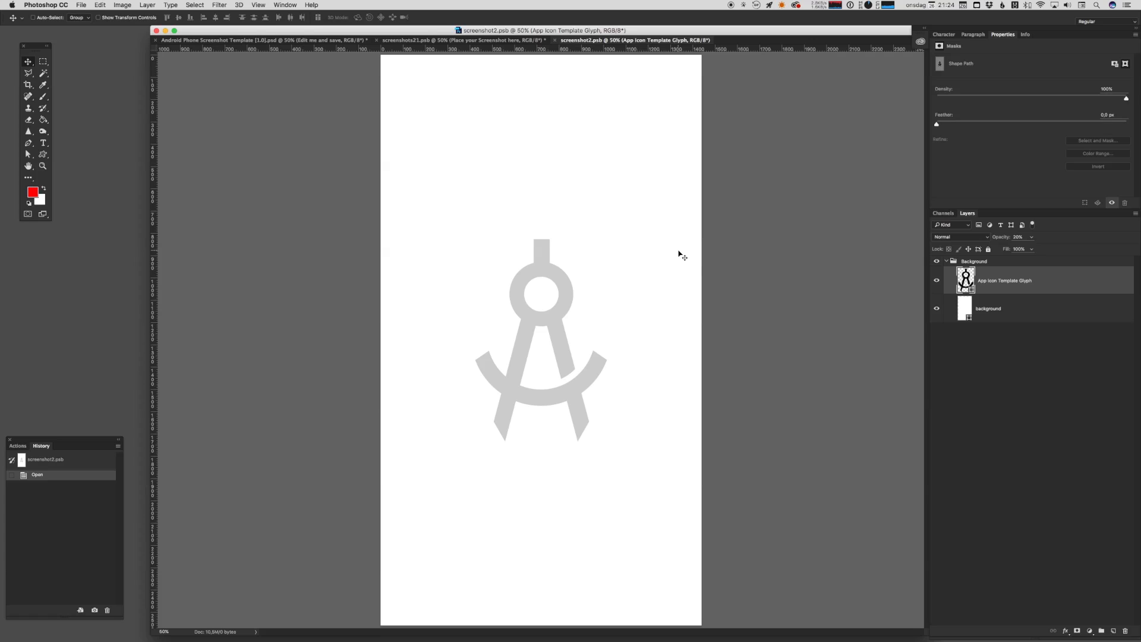
mouse_move(660, 277)
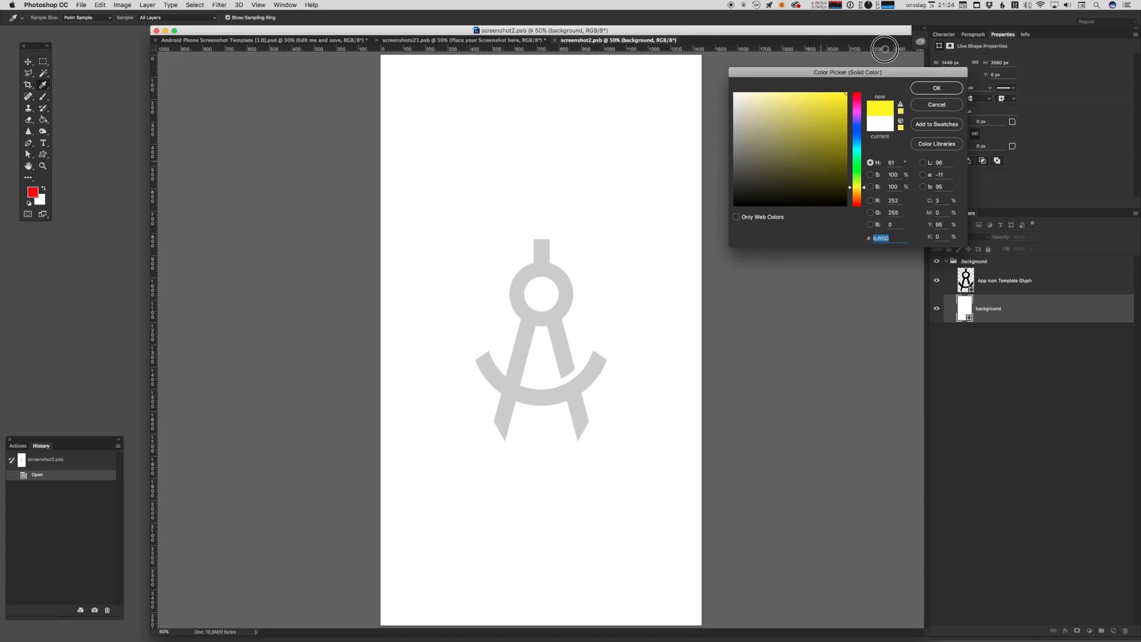
- Make the placeholder screen yellow and return to the mockup document
click(936, 88)
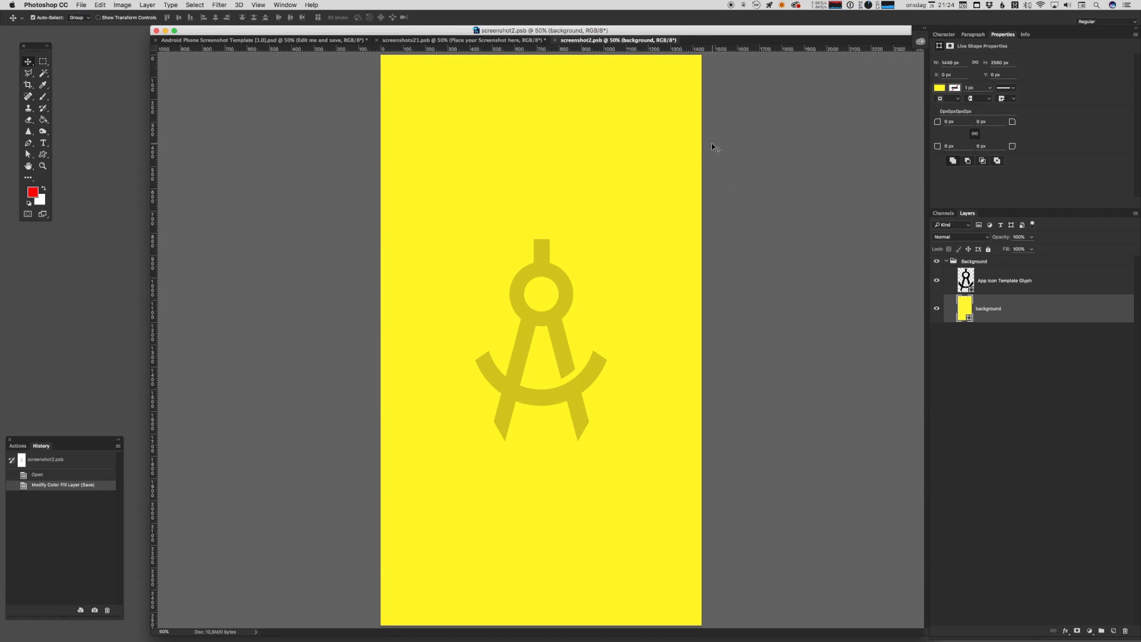
click(452, 40)
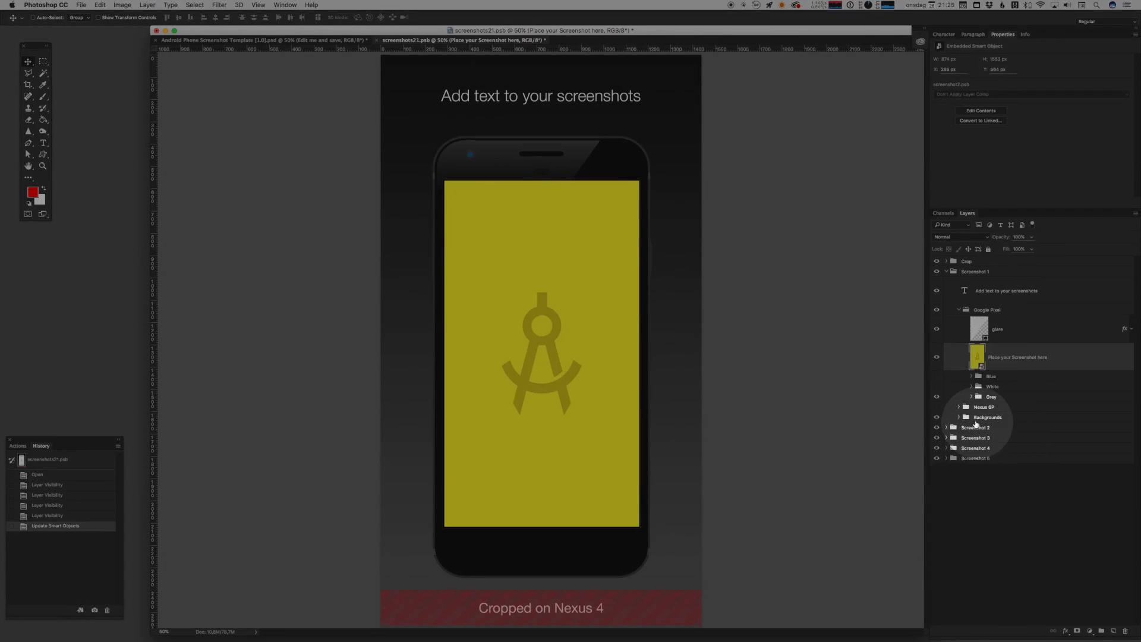
- Switch to the white phone frame and recolour the grey backdrop dark blue
click(960, 417)
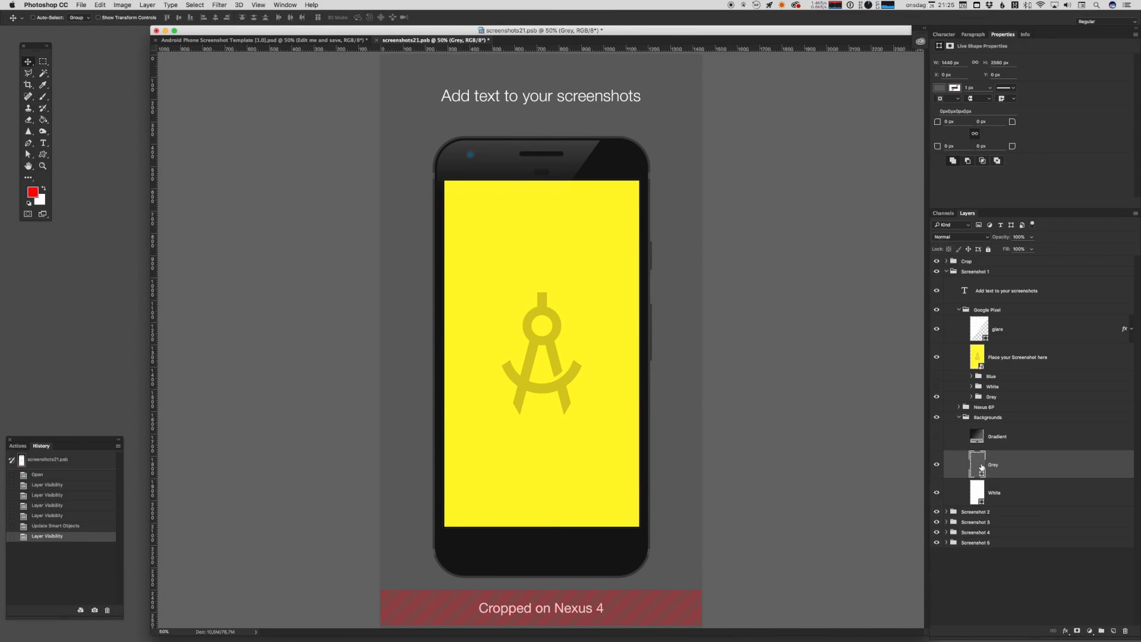
double_click(978, 465)
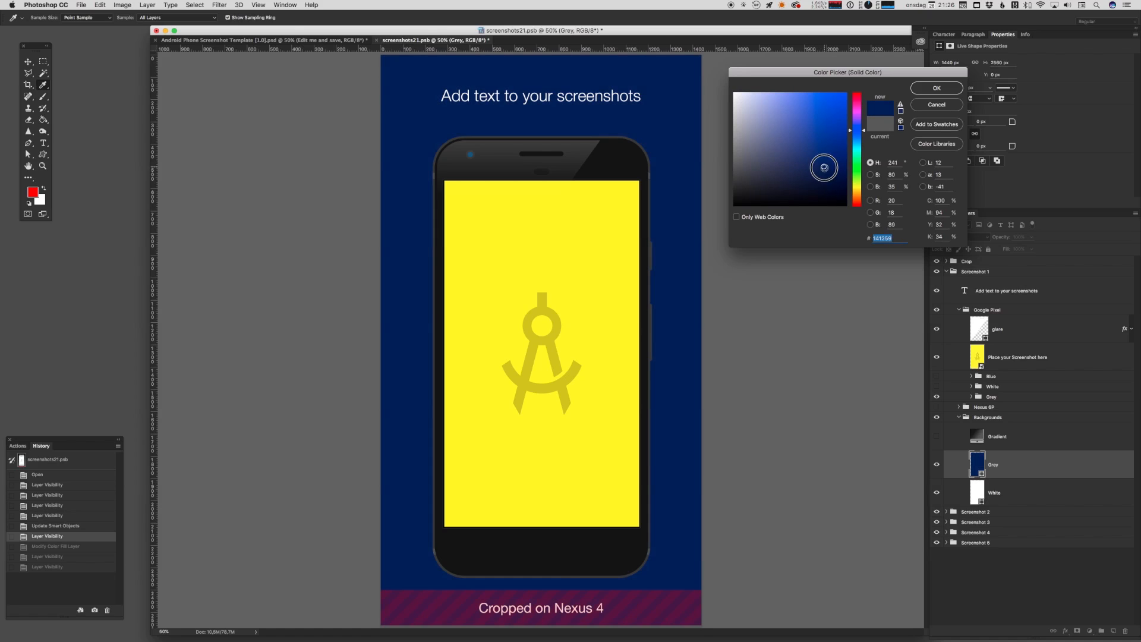
click(936, 88)
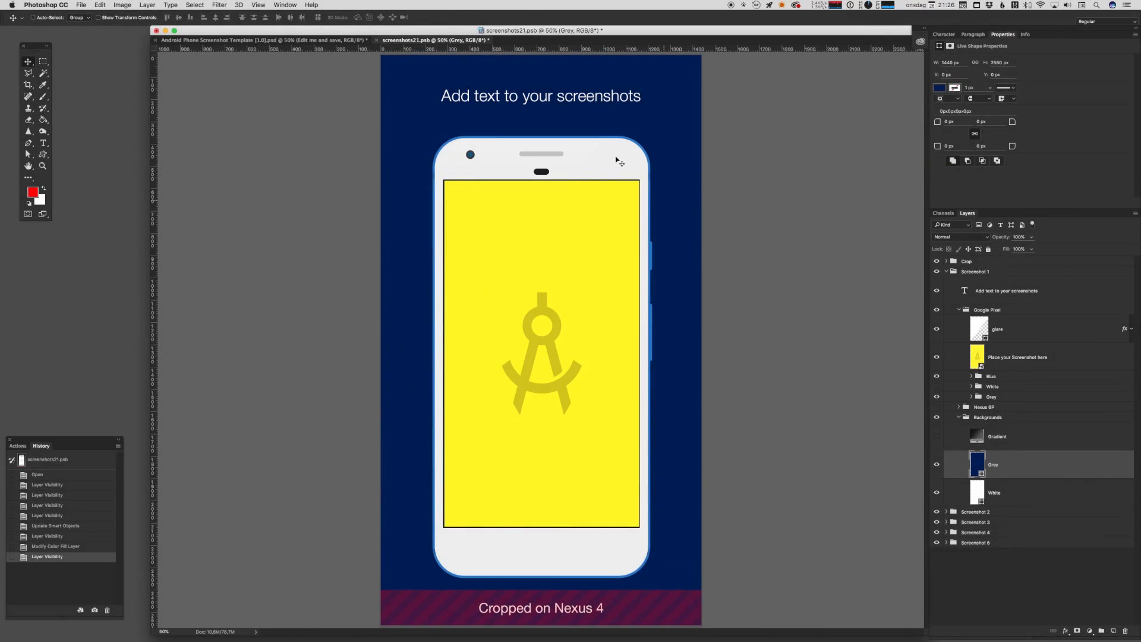
click(1007, 290)
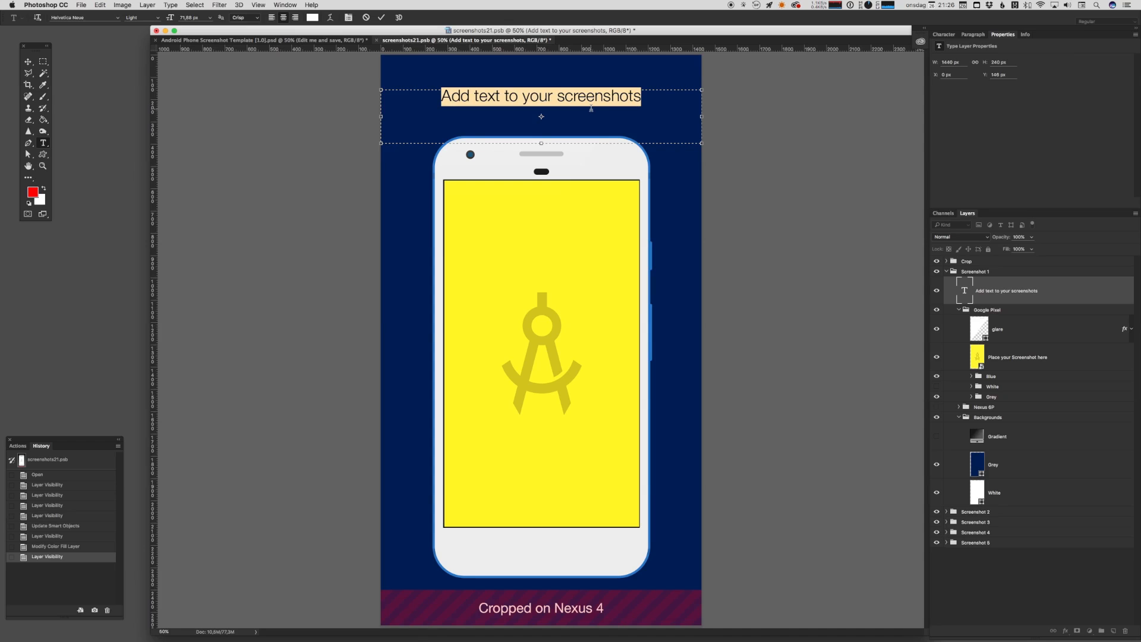
- Replace the placeholder caption with 'Yellow'
text(Yellow)
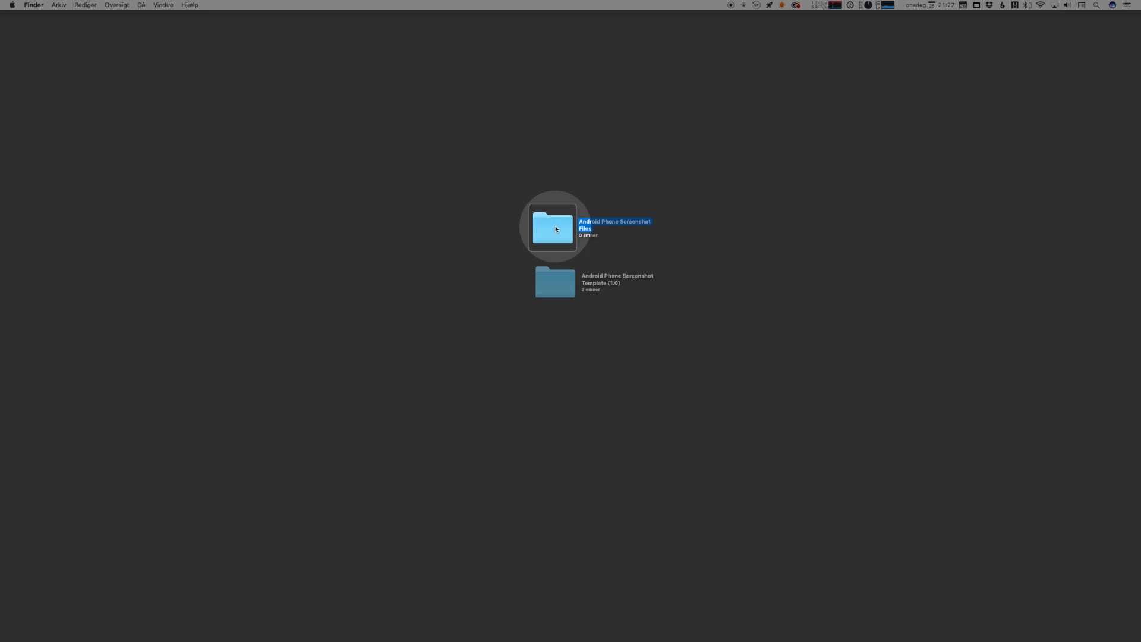
- Show the Android Phone Screenshot Files folder on the Finder desktop
double_click(553, 227)
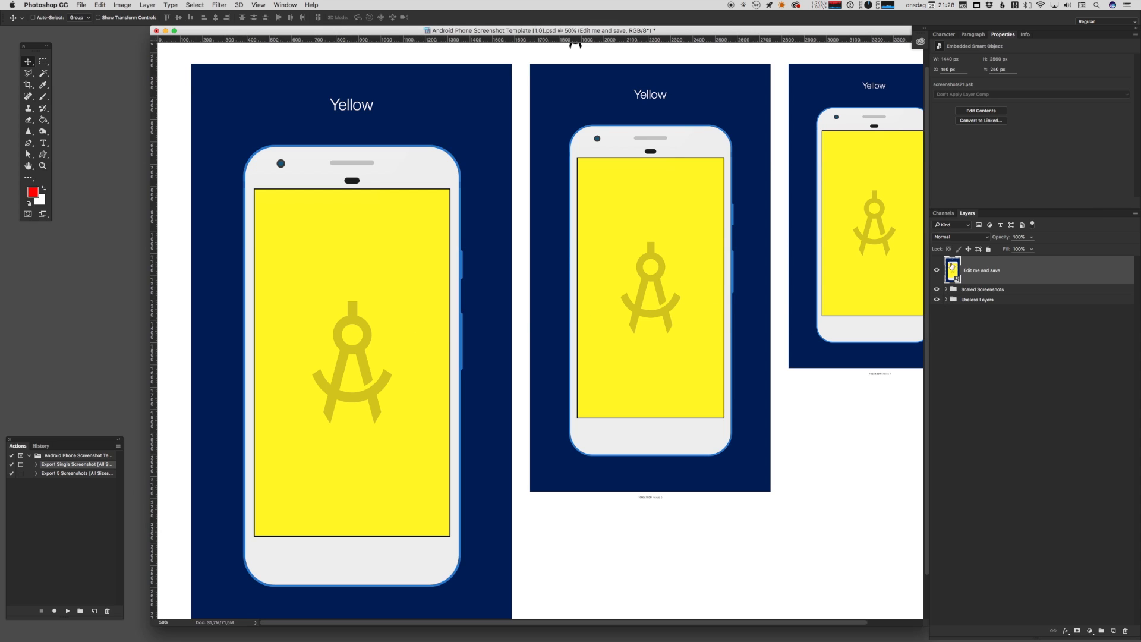
- Collapse and hide the Screenshot 1 group, then expand Screenshot 2 for editing
double_click(952, 269)
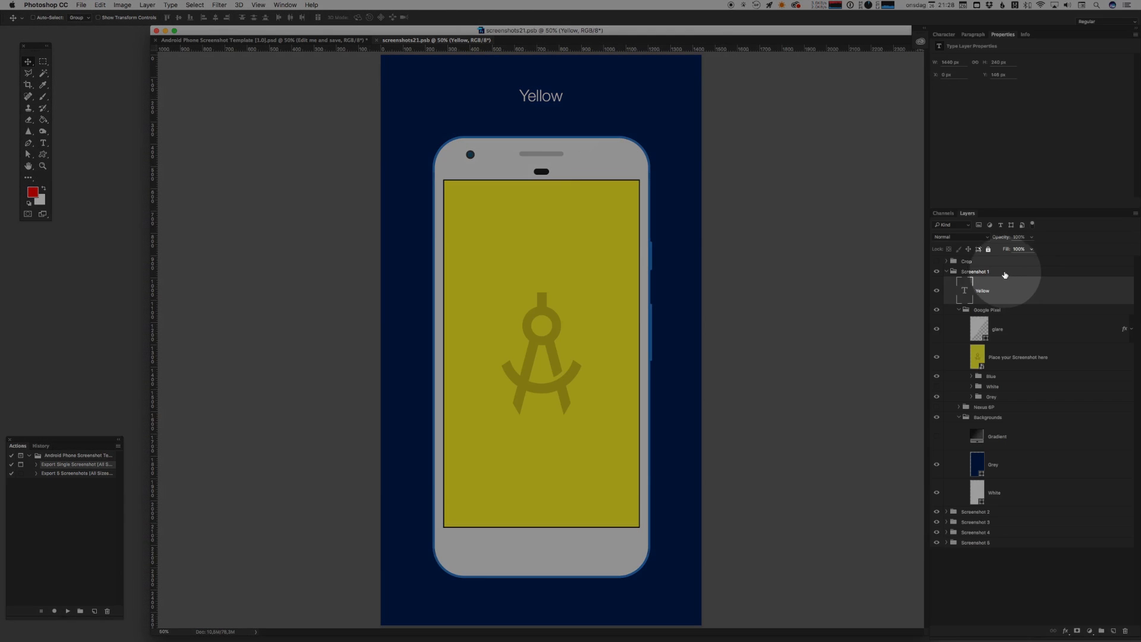
click(946, 271)
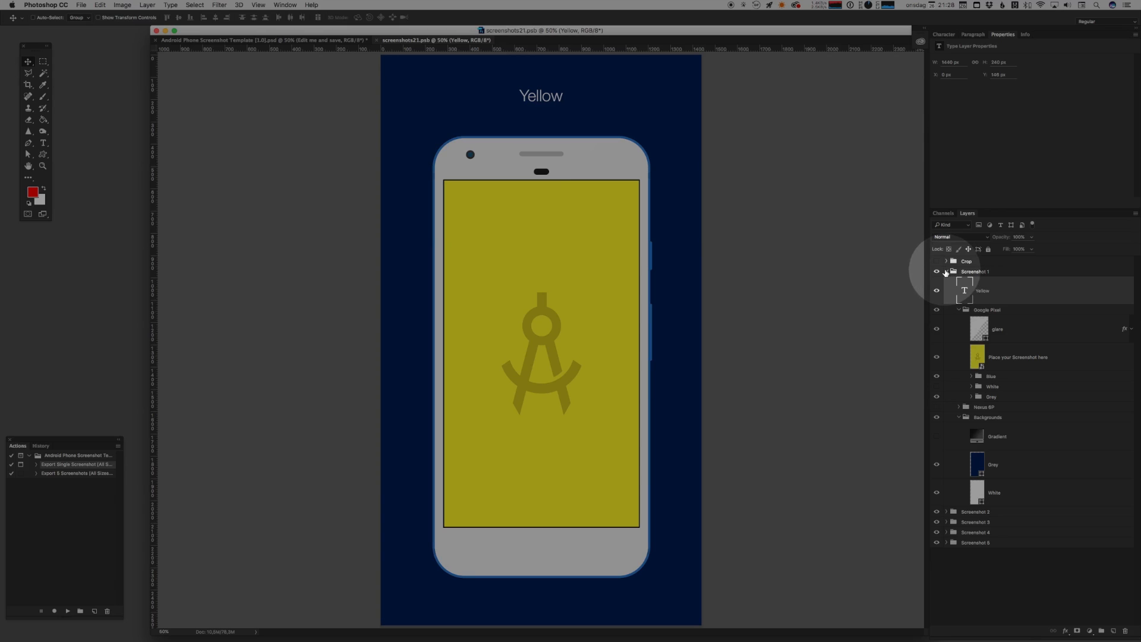
click(947, 271)
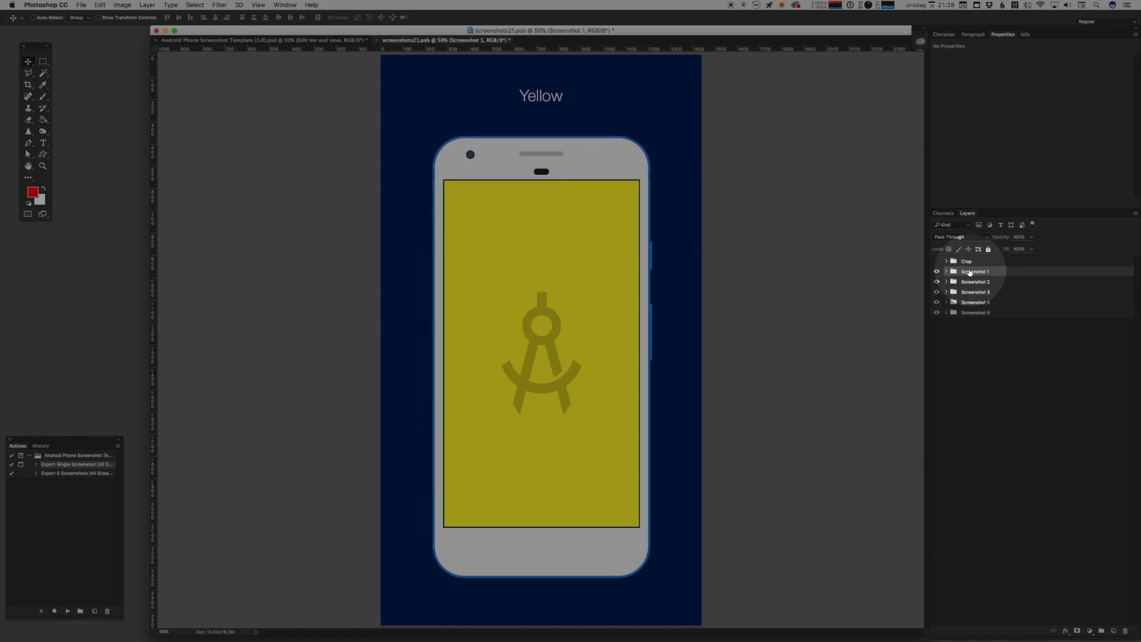
click(937, 282)
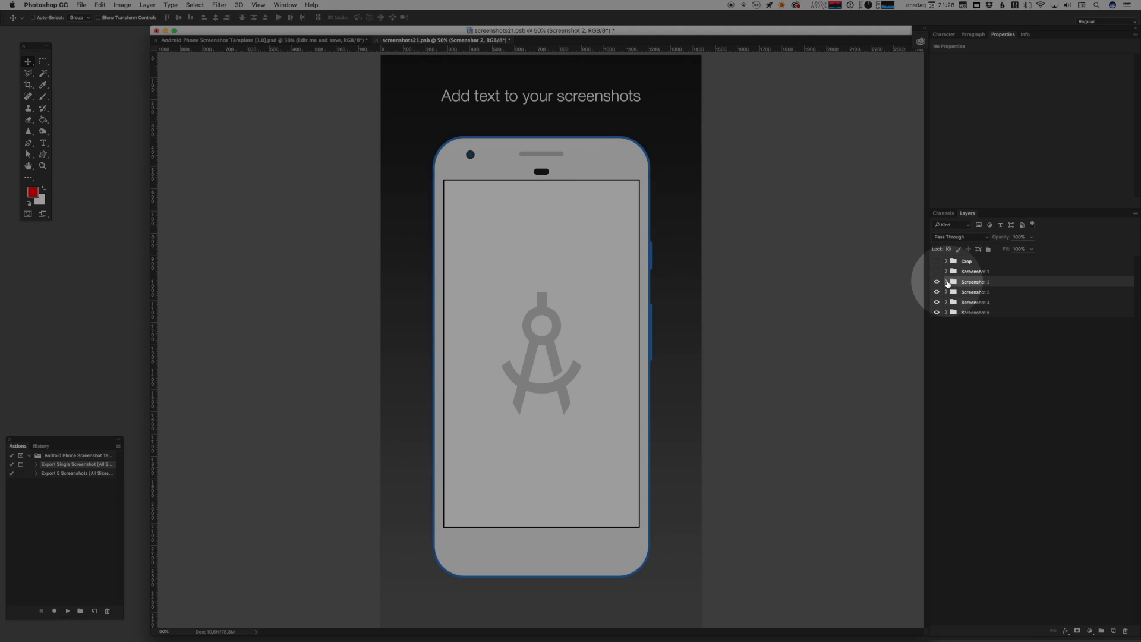
click(946, 282)
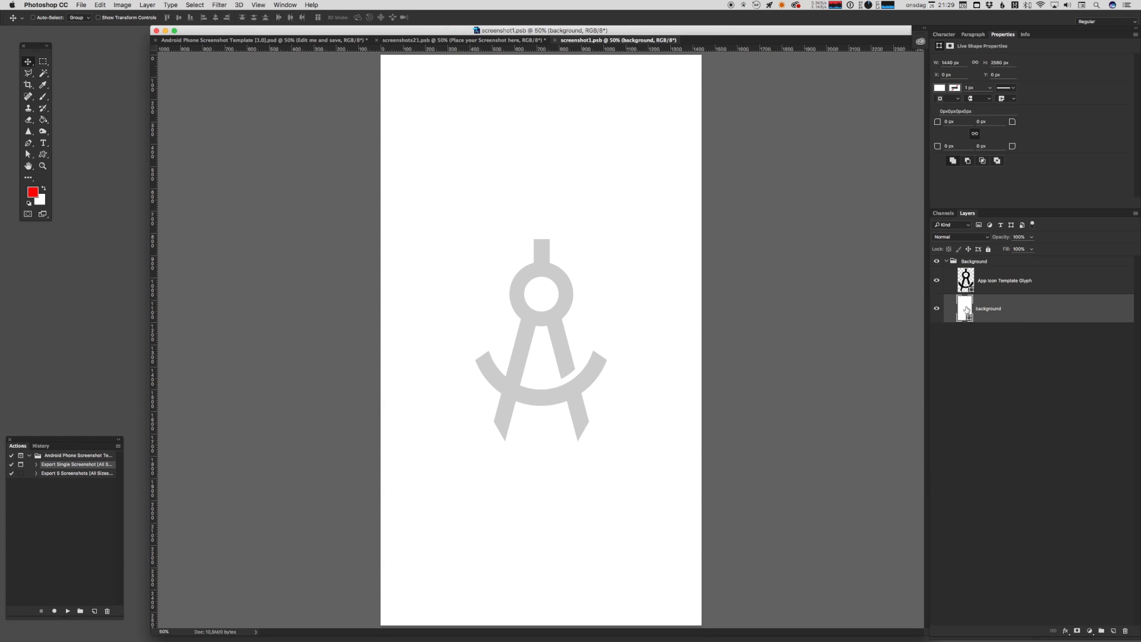
- Give Screenshot 2 a red screen, dark blue backdrop and 'Red' caption, then hide its group
double_click(964, 307)
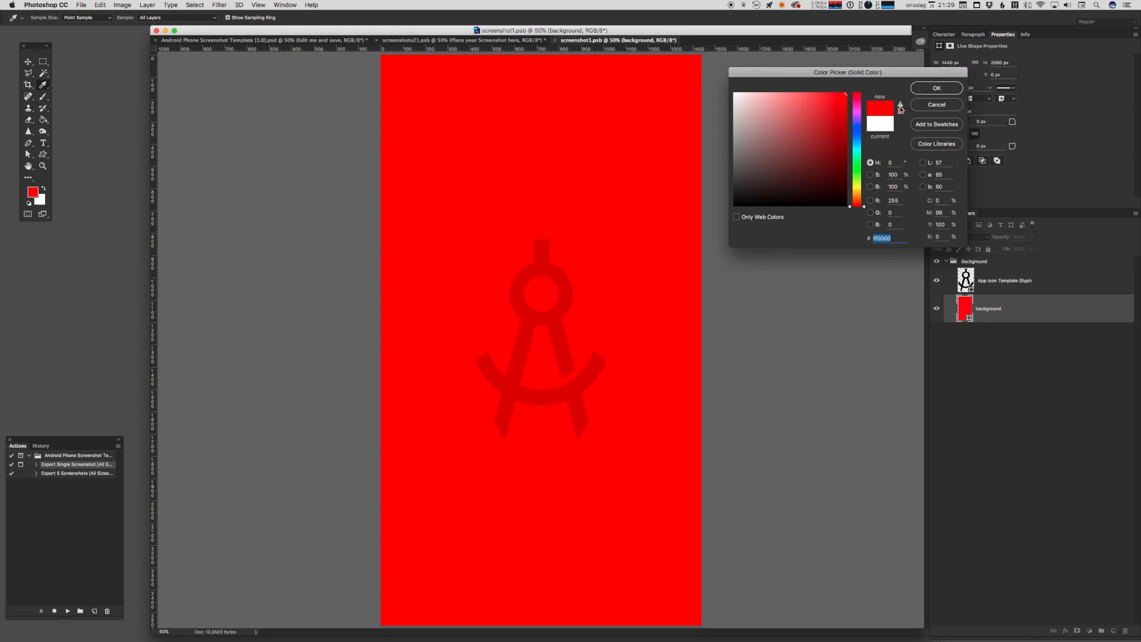
click(936, 88)
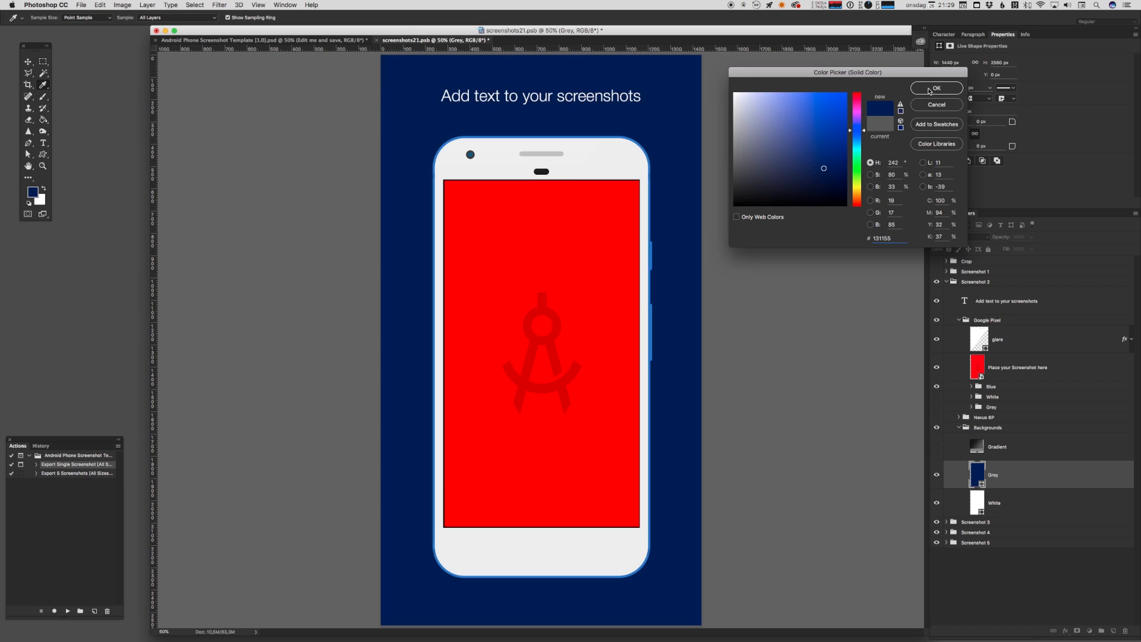
click(937, 88)
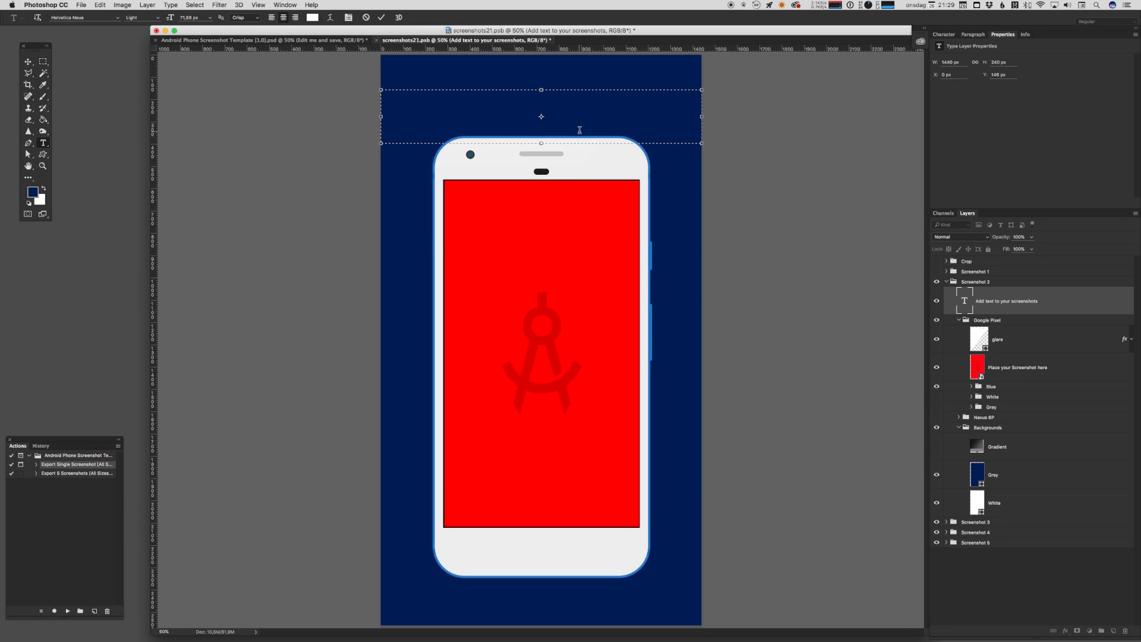
text(Red)
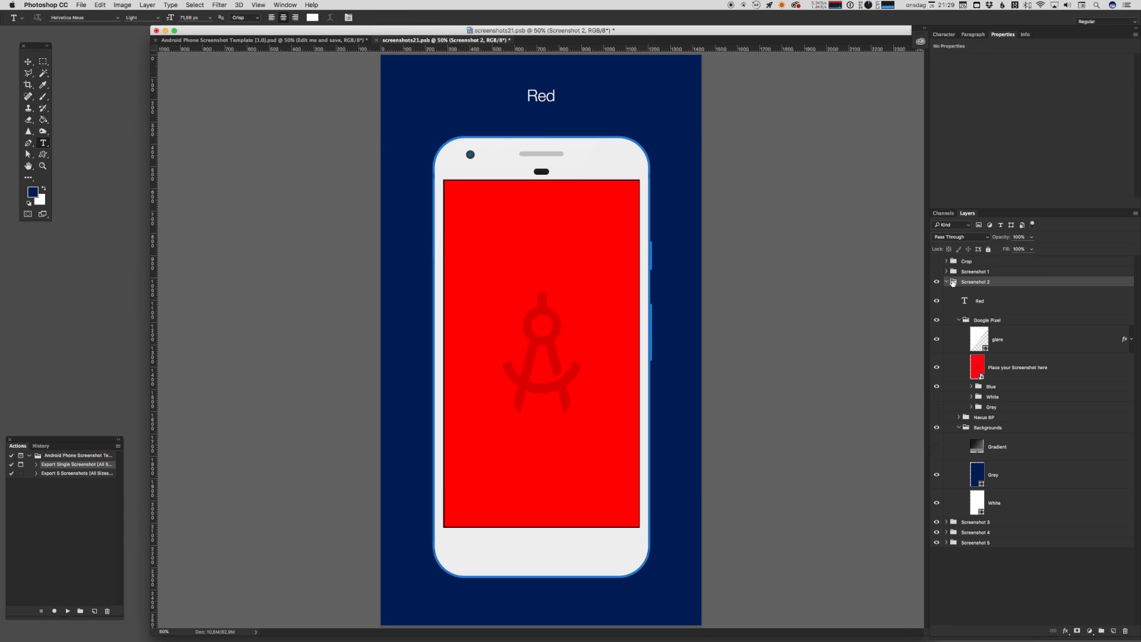
click(948, 282)
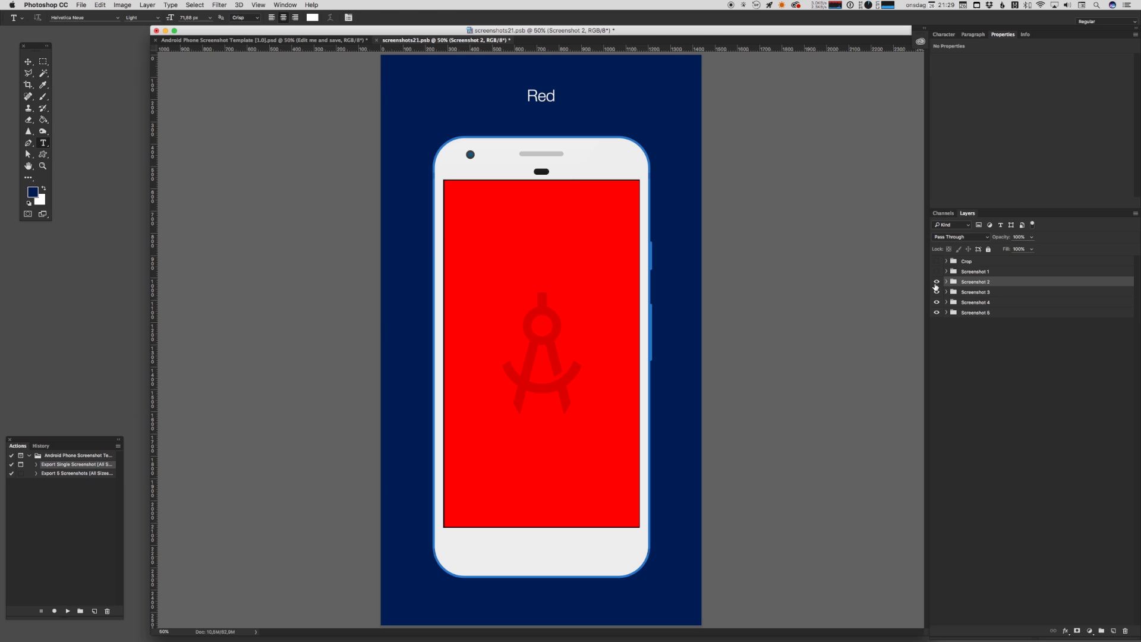
click(937, 282)
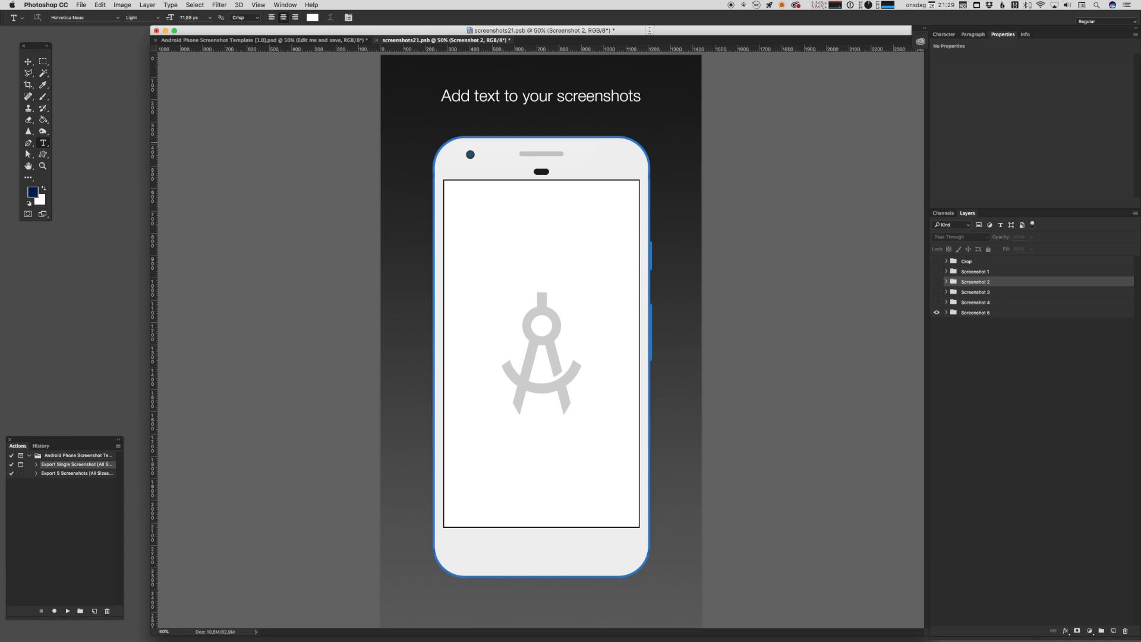
- Run the 'Export 5 Screenshots (All Sizes)' action and close the template document
click(946, 312)
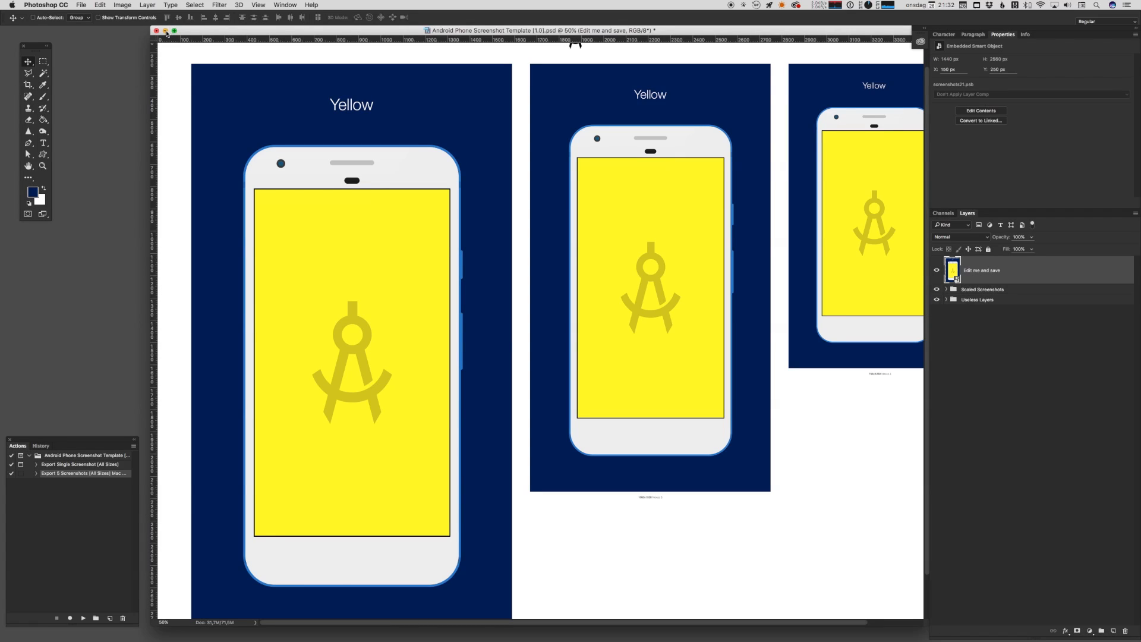
click(165, 31)
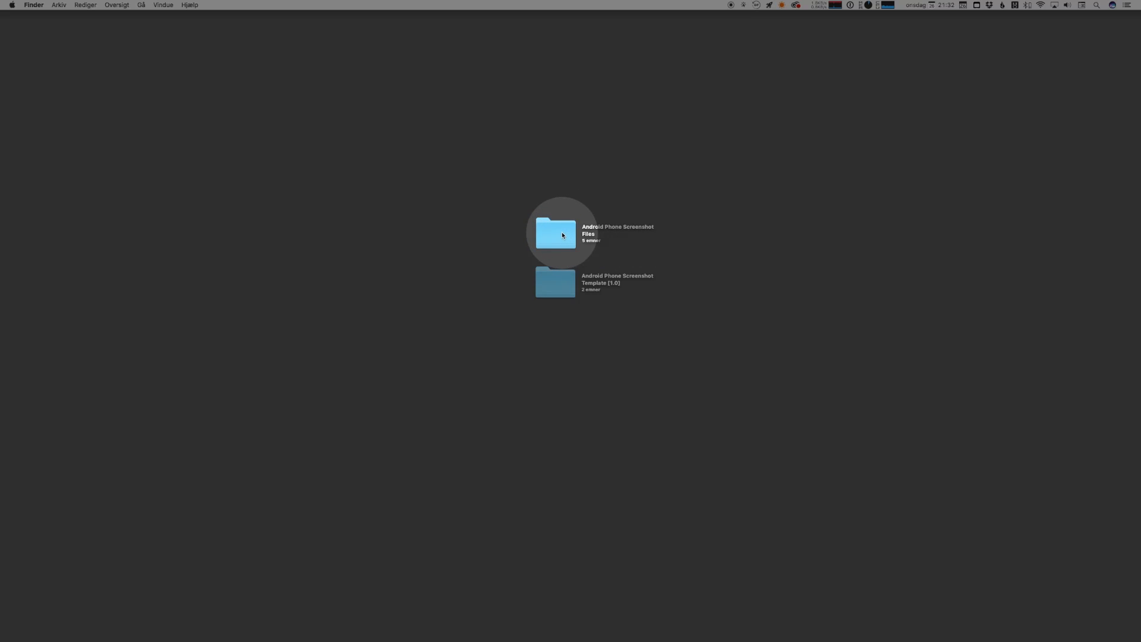
- Reveal the exported PNGs by expanding folders 1–5 inside Android Phone Screenshot Files in Finder
double_click(555, 233)
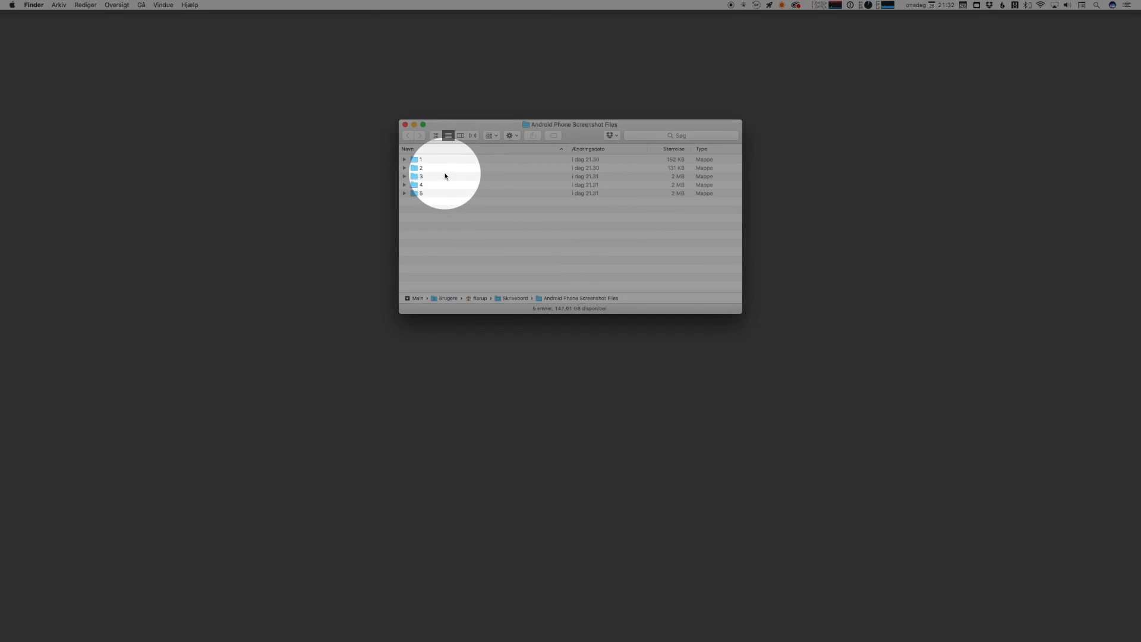
click(451, 159)
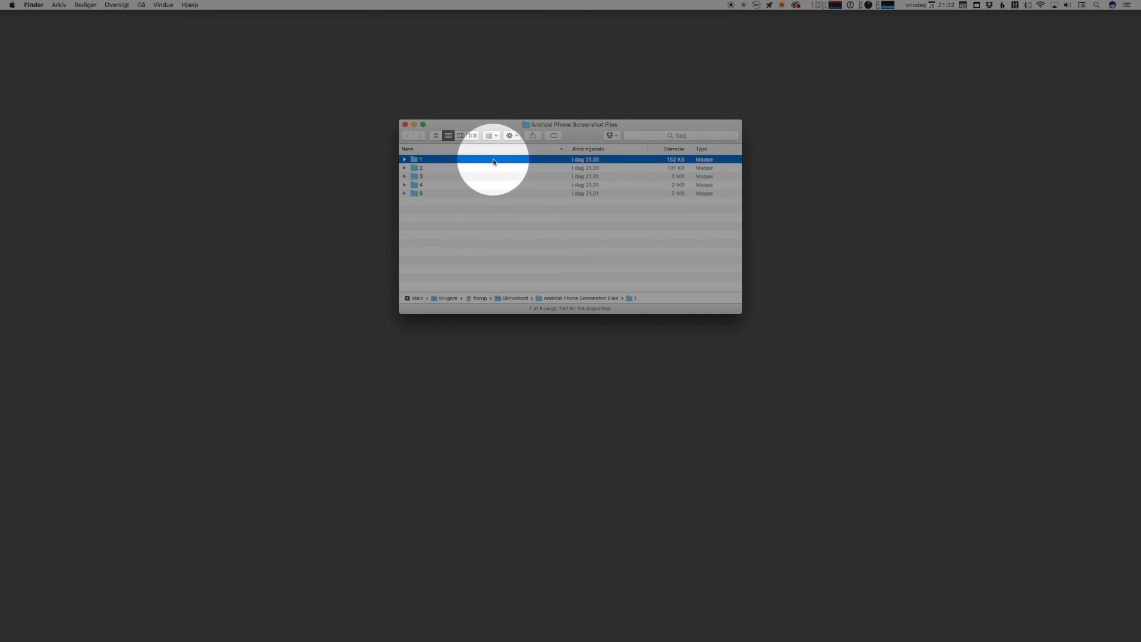
click(404, 158)
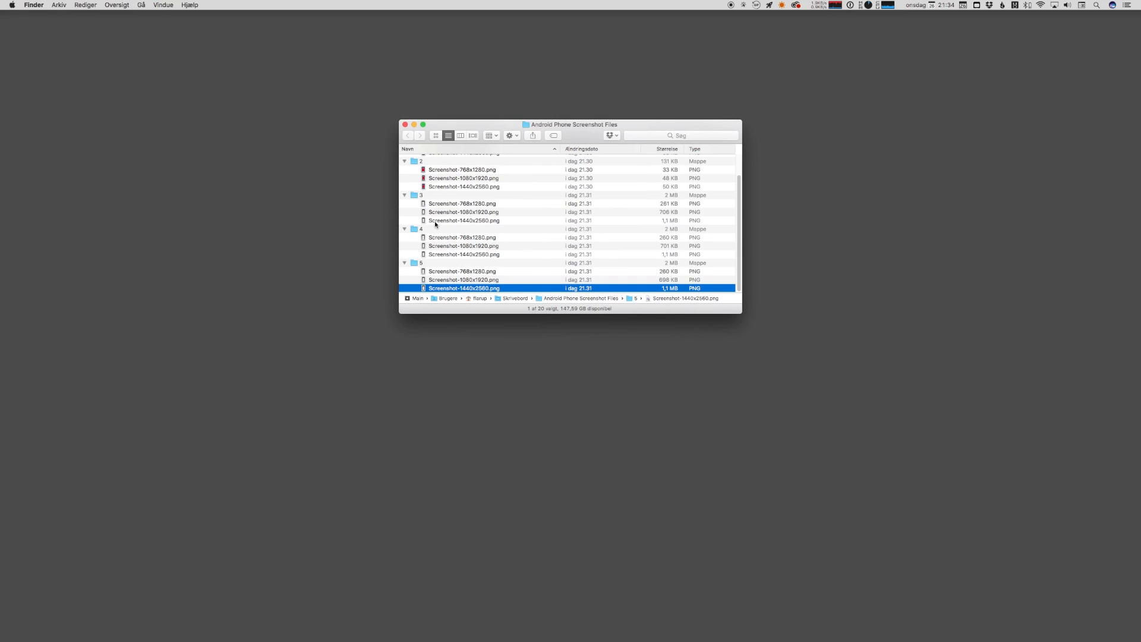
mouse_move(395, 258)
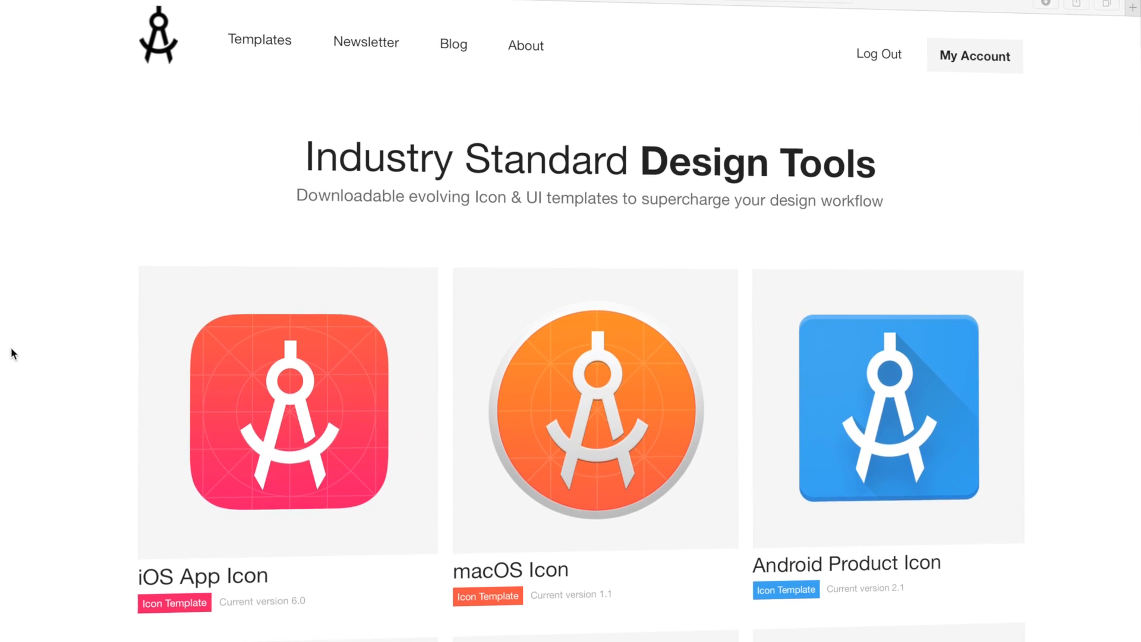
- Scroll down the applypixels.com page to browse the iOS, macOS and Android icon templates
scroll(down, 3)
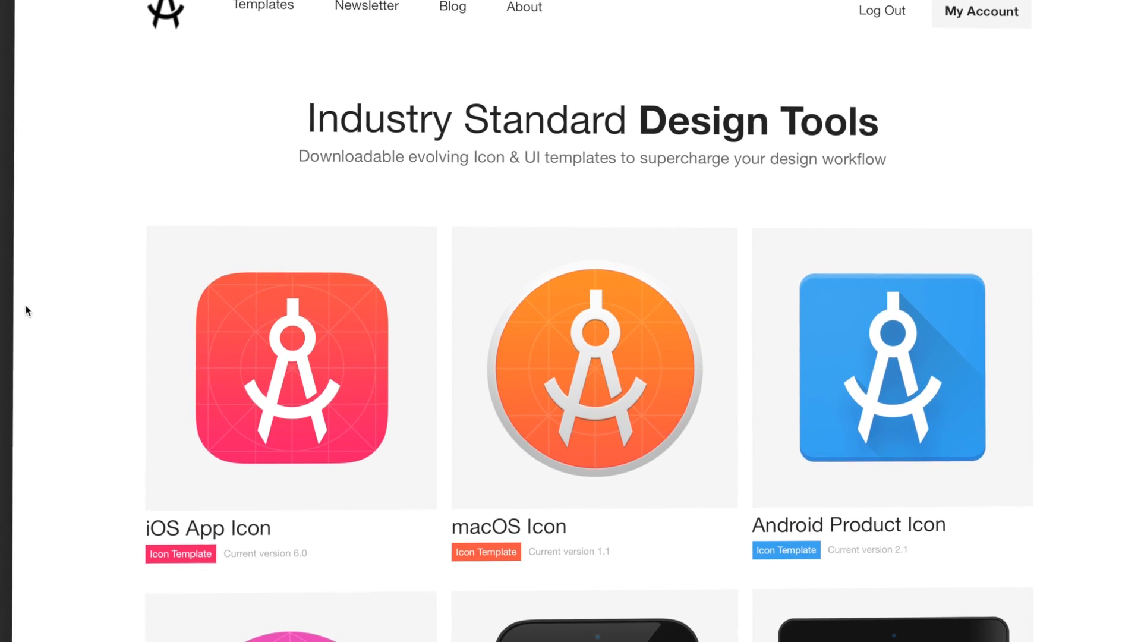
scroll(down, 3)
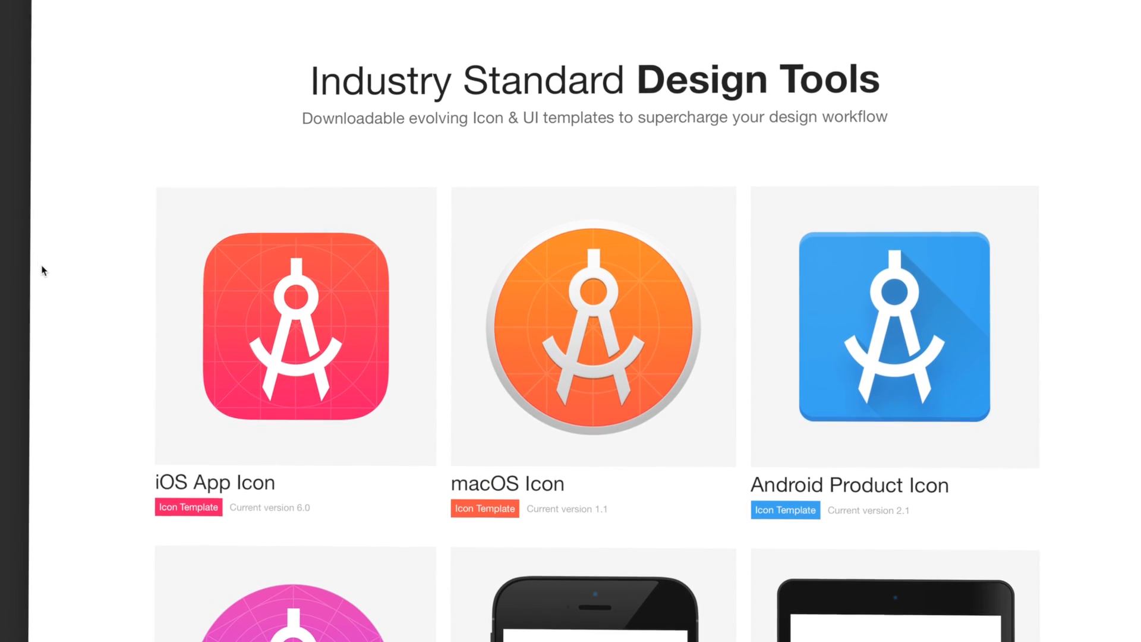